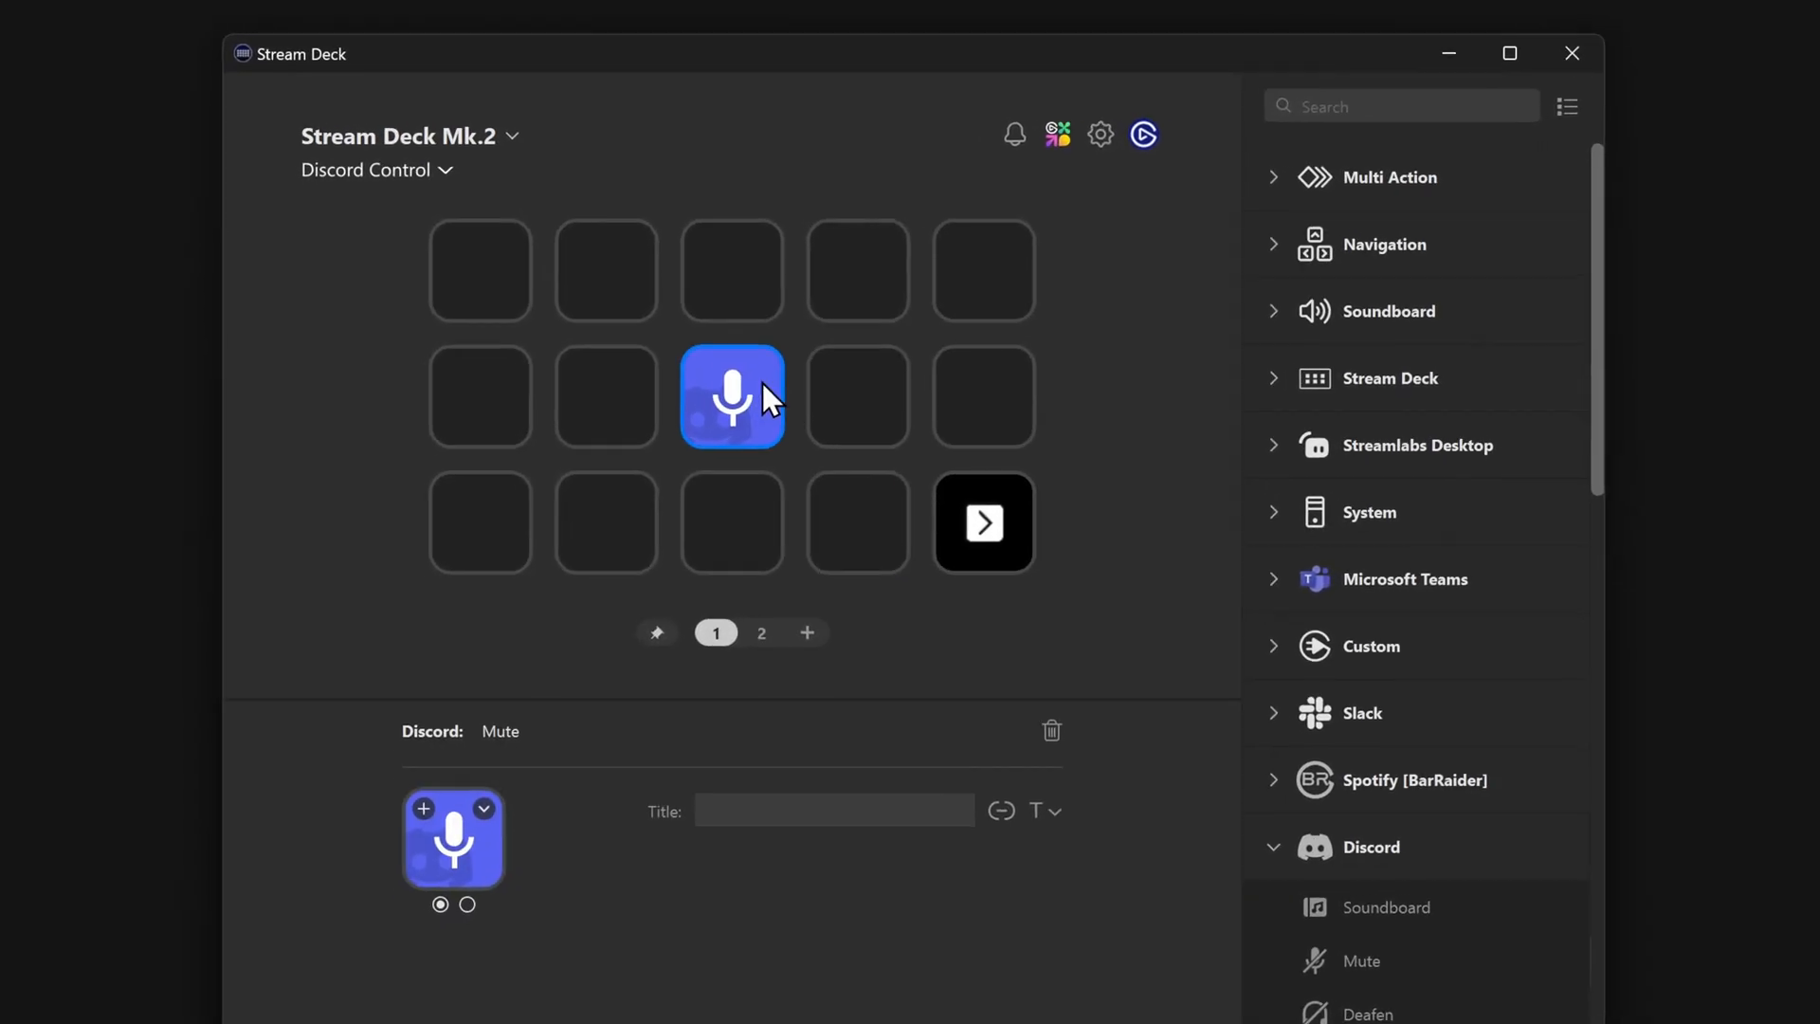
- Pin the Discord Mute key from page 1 using its context menu
right_click(731, 396)
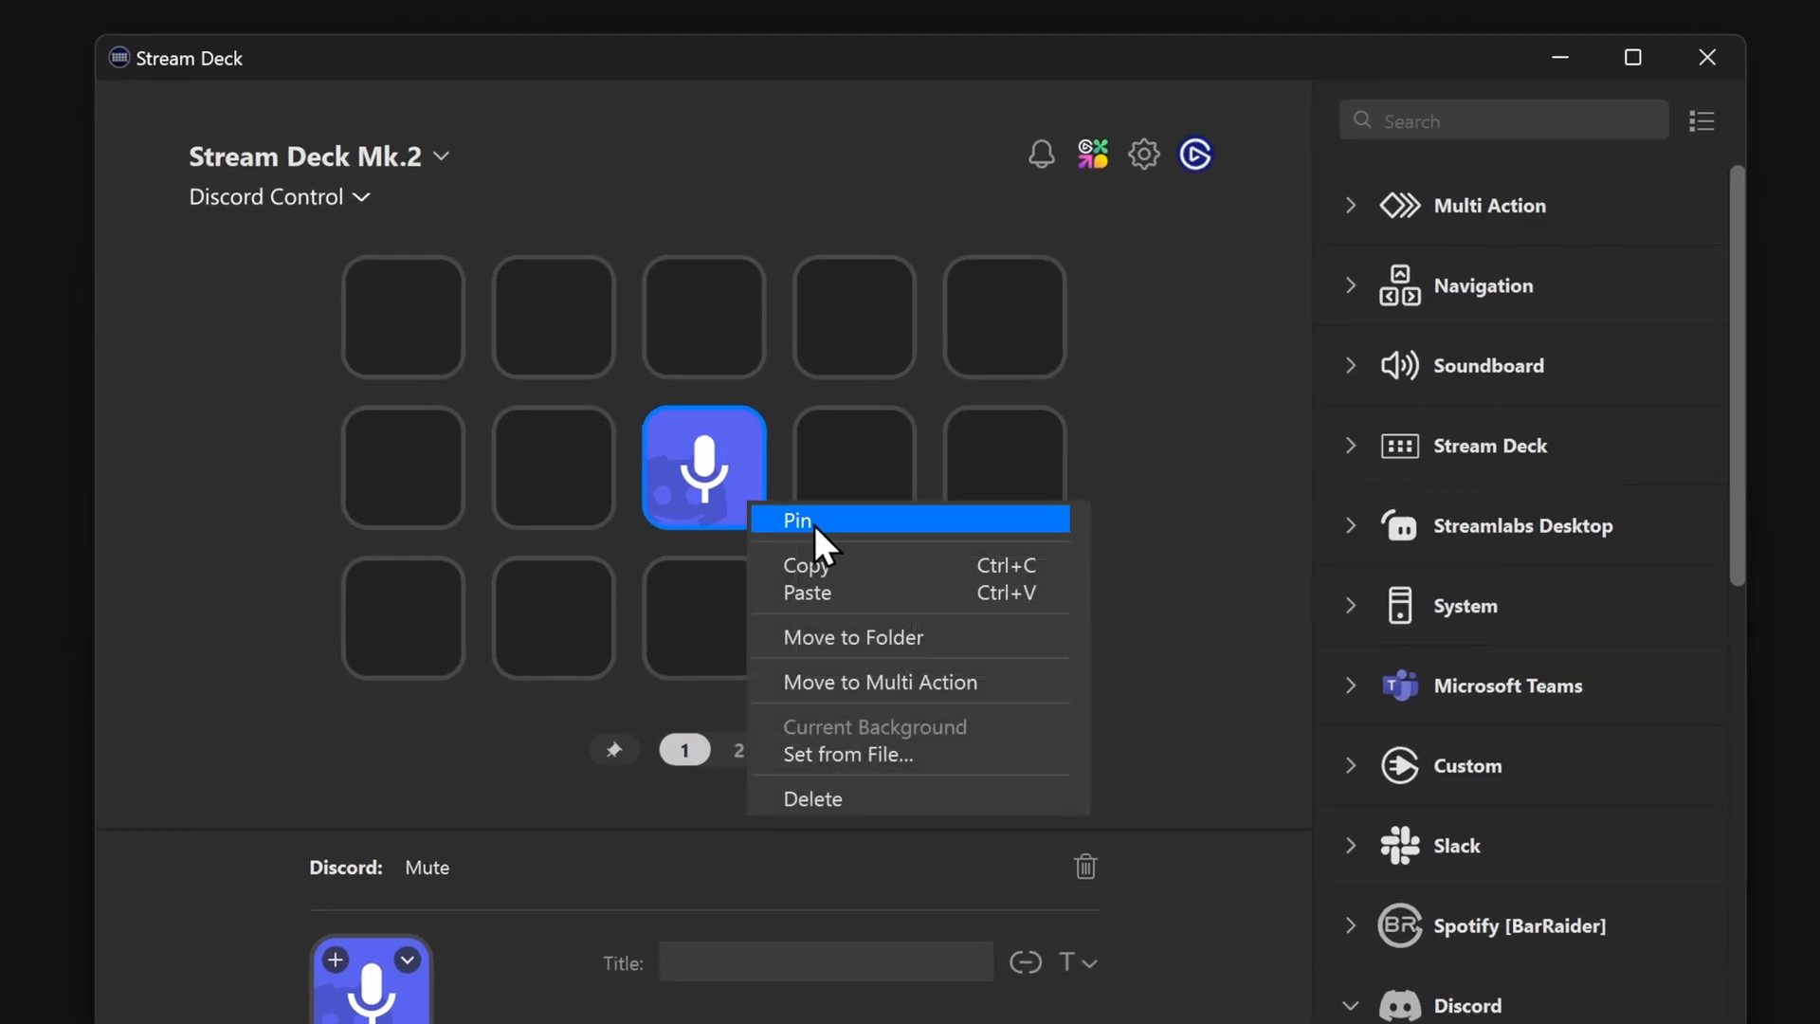
left_click(796, 518)
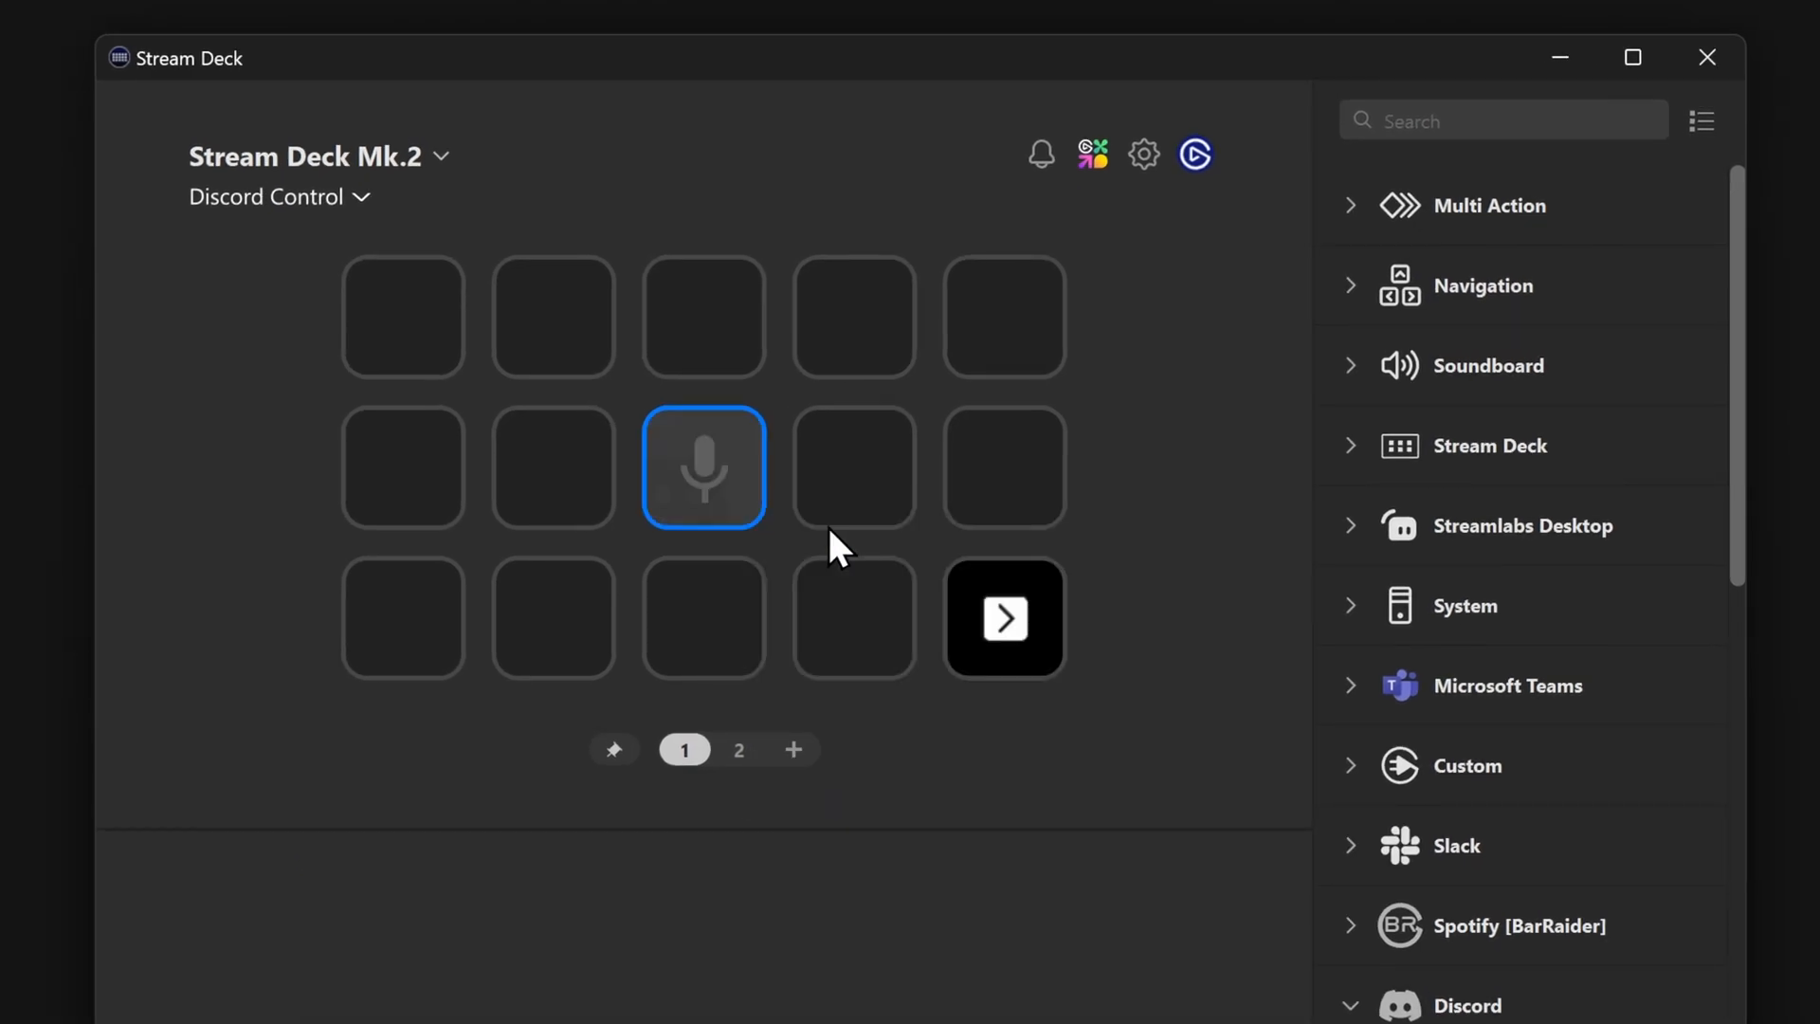
mouse_move(702, 563)
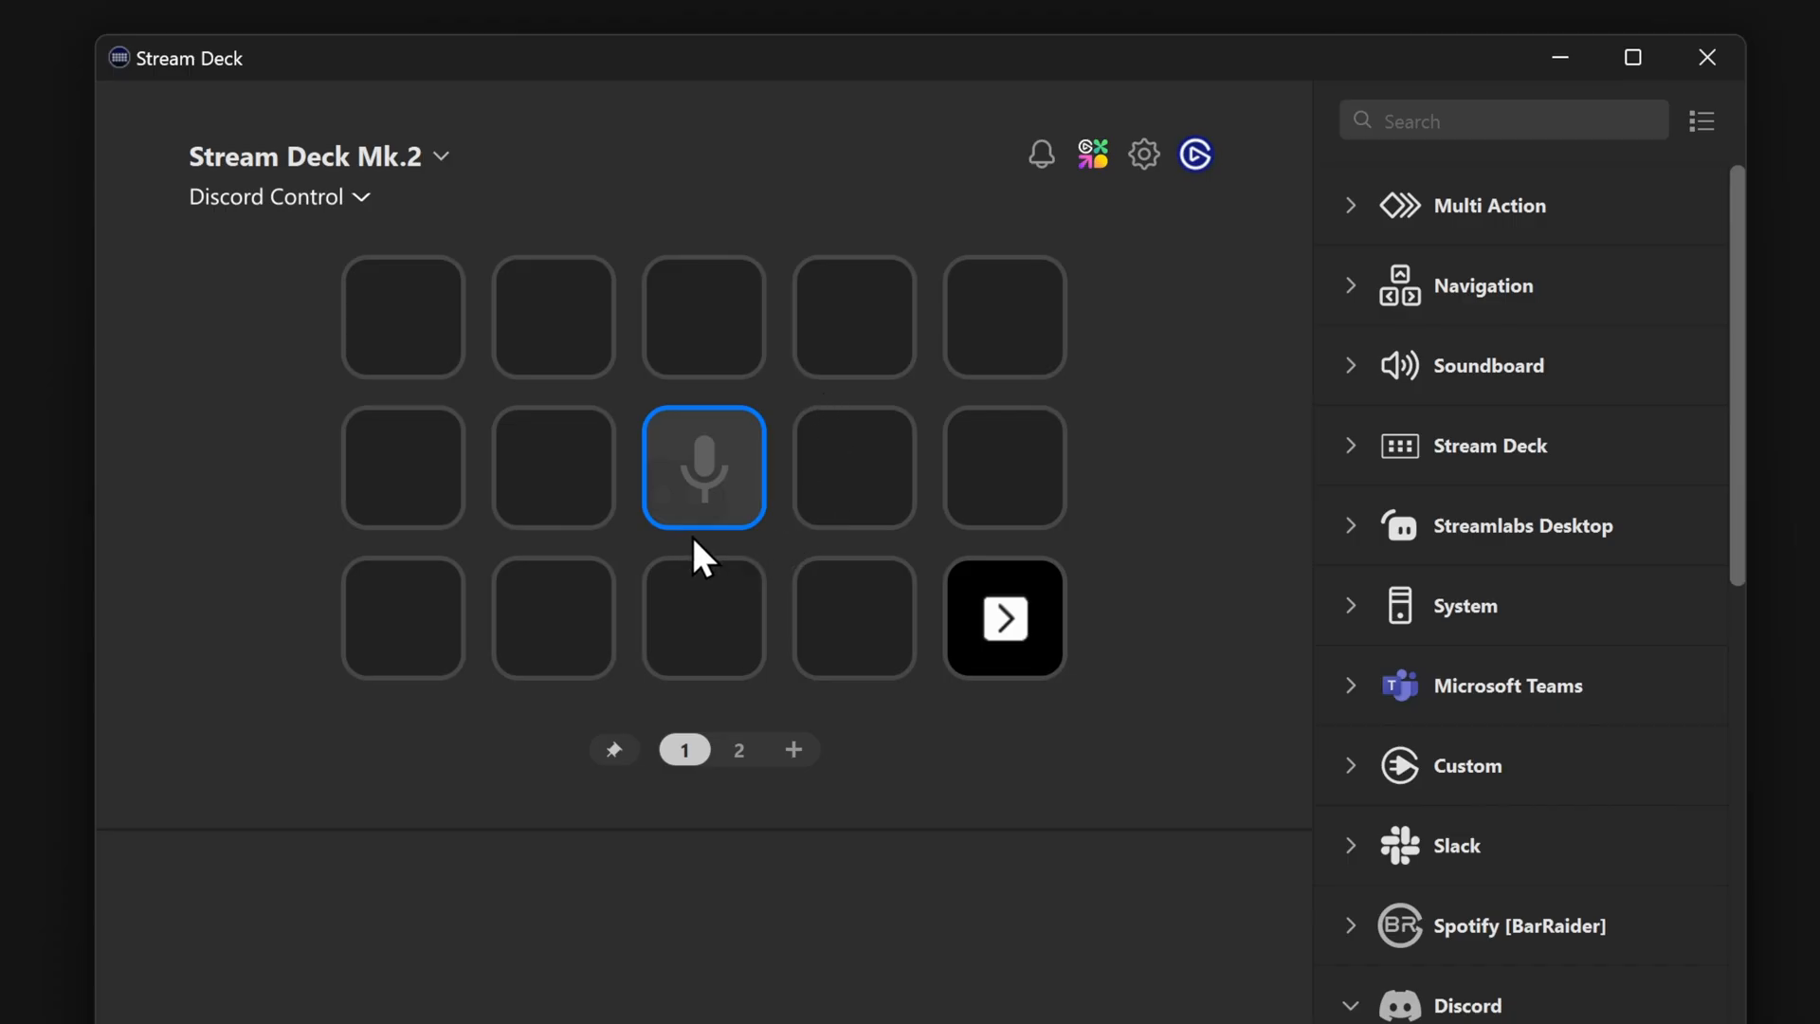
mouse_move(952, 621)
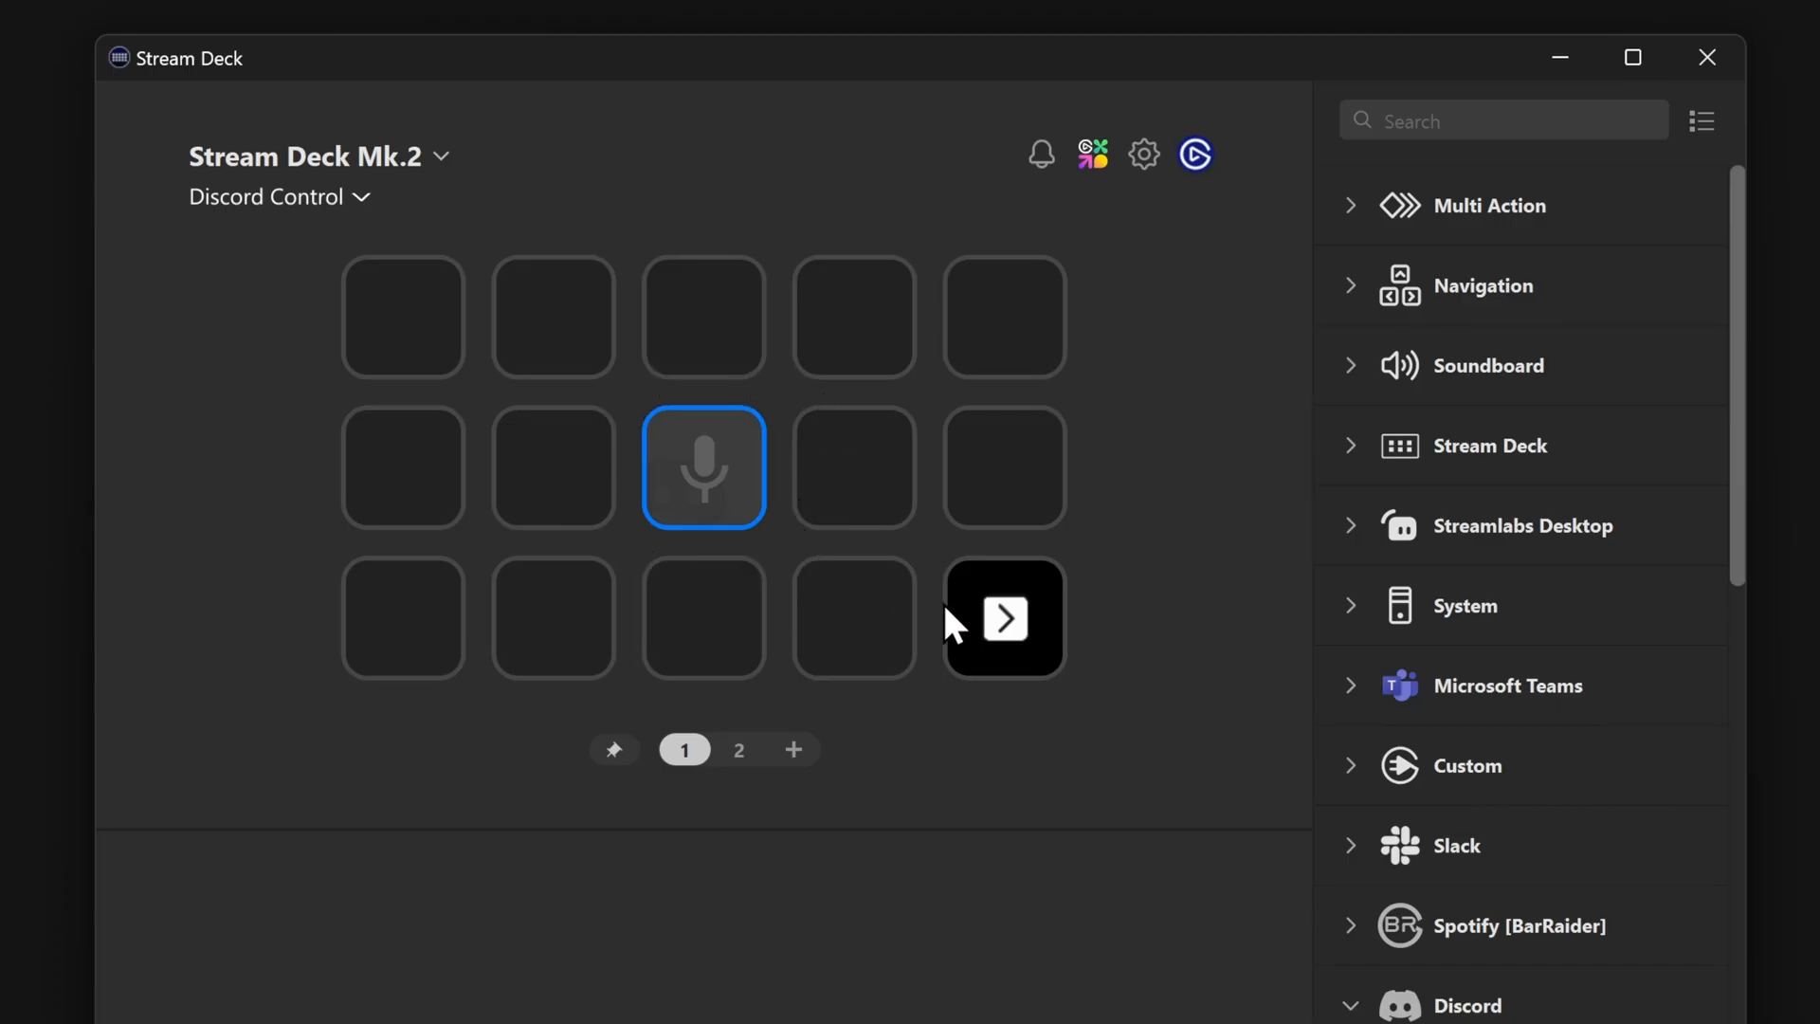
- Open a folder to see the greyed pinned Mute key beside Exit
left_click(1003, 616)
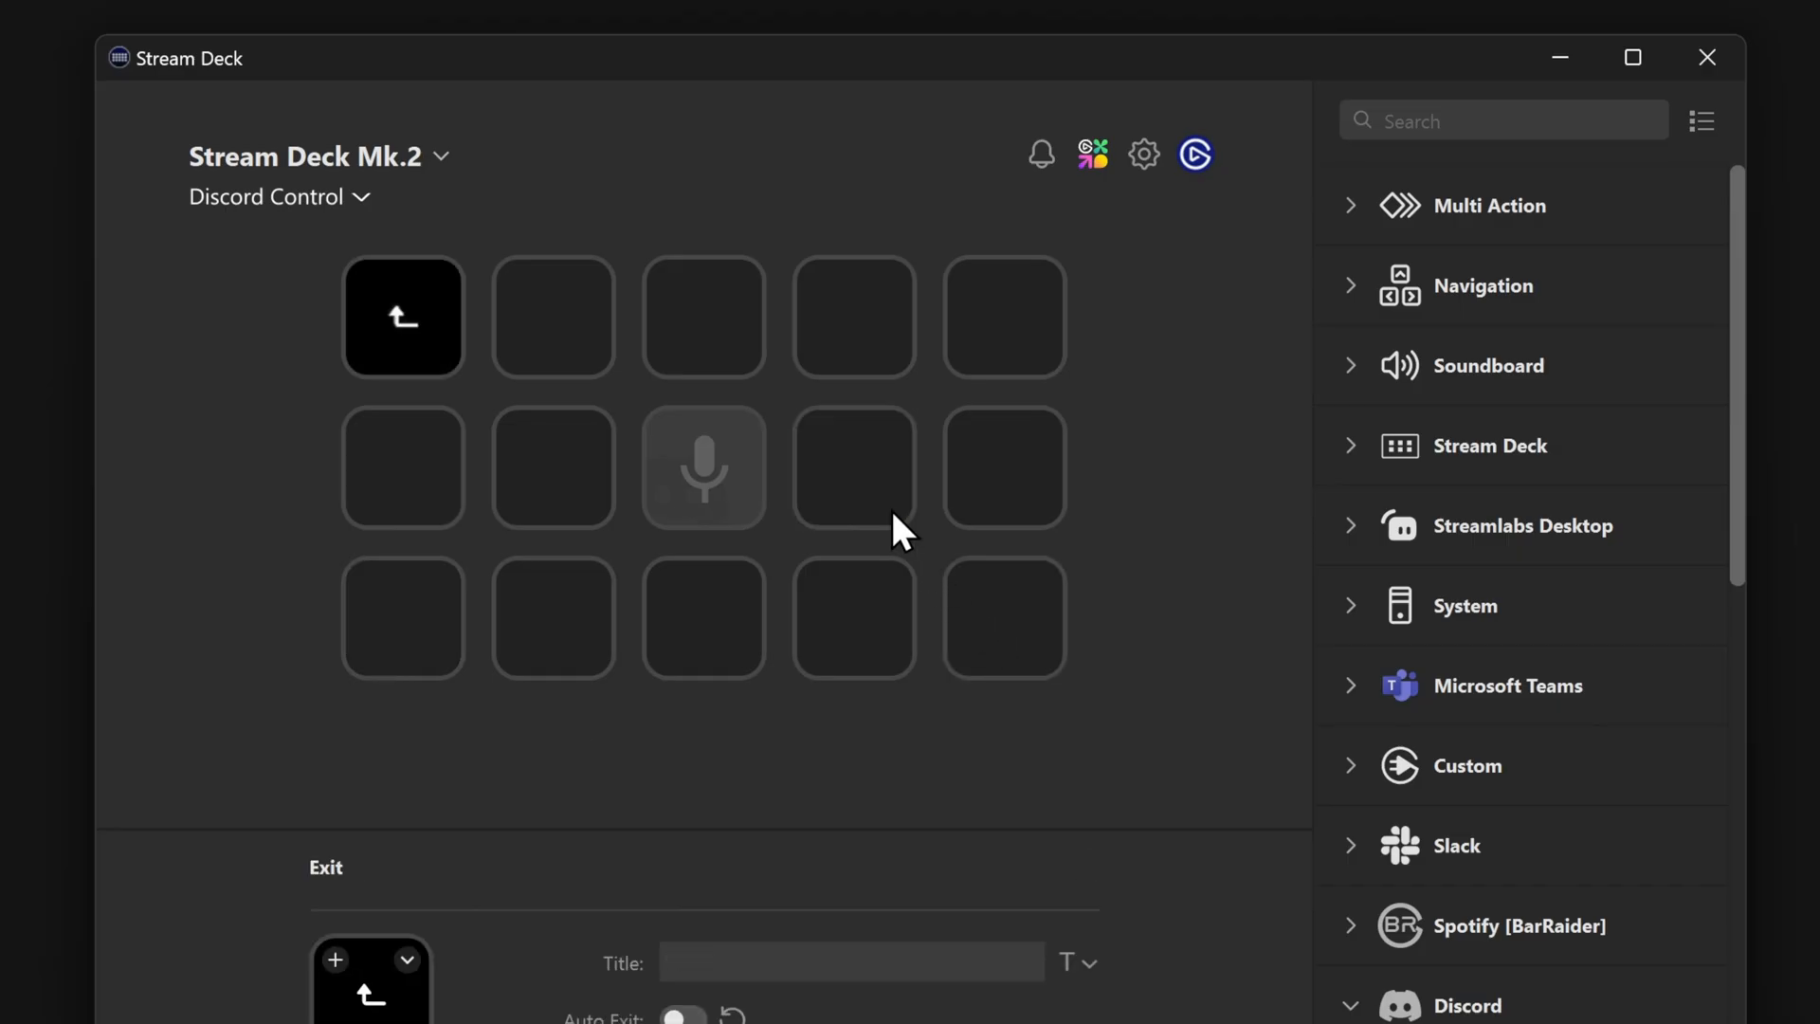
mouse_move(775, 502)
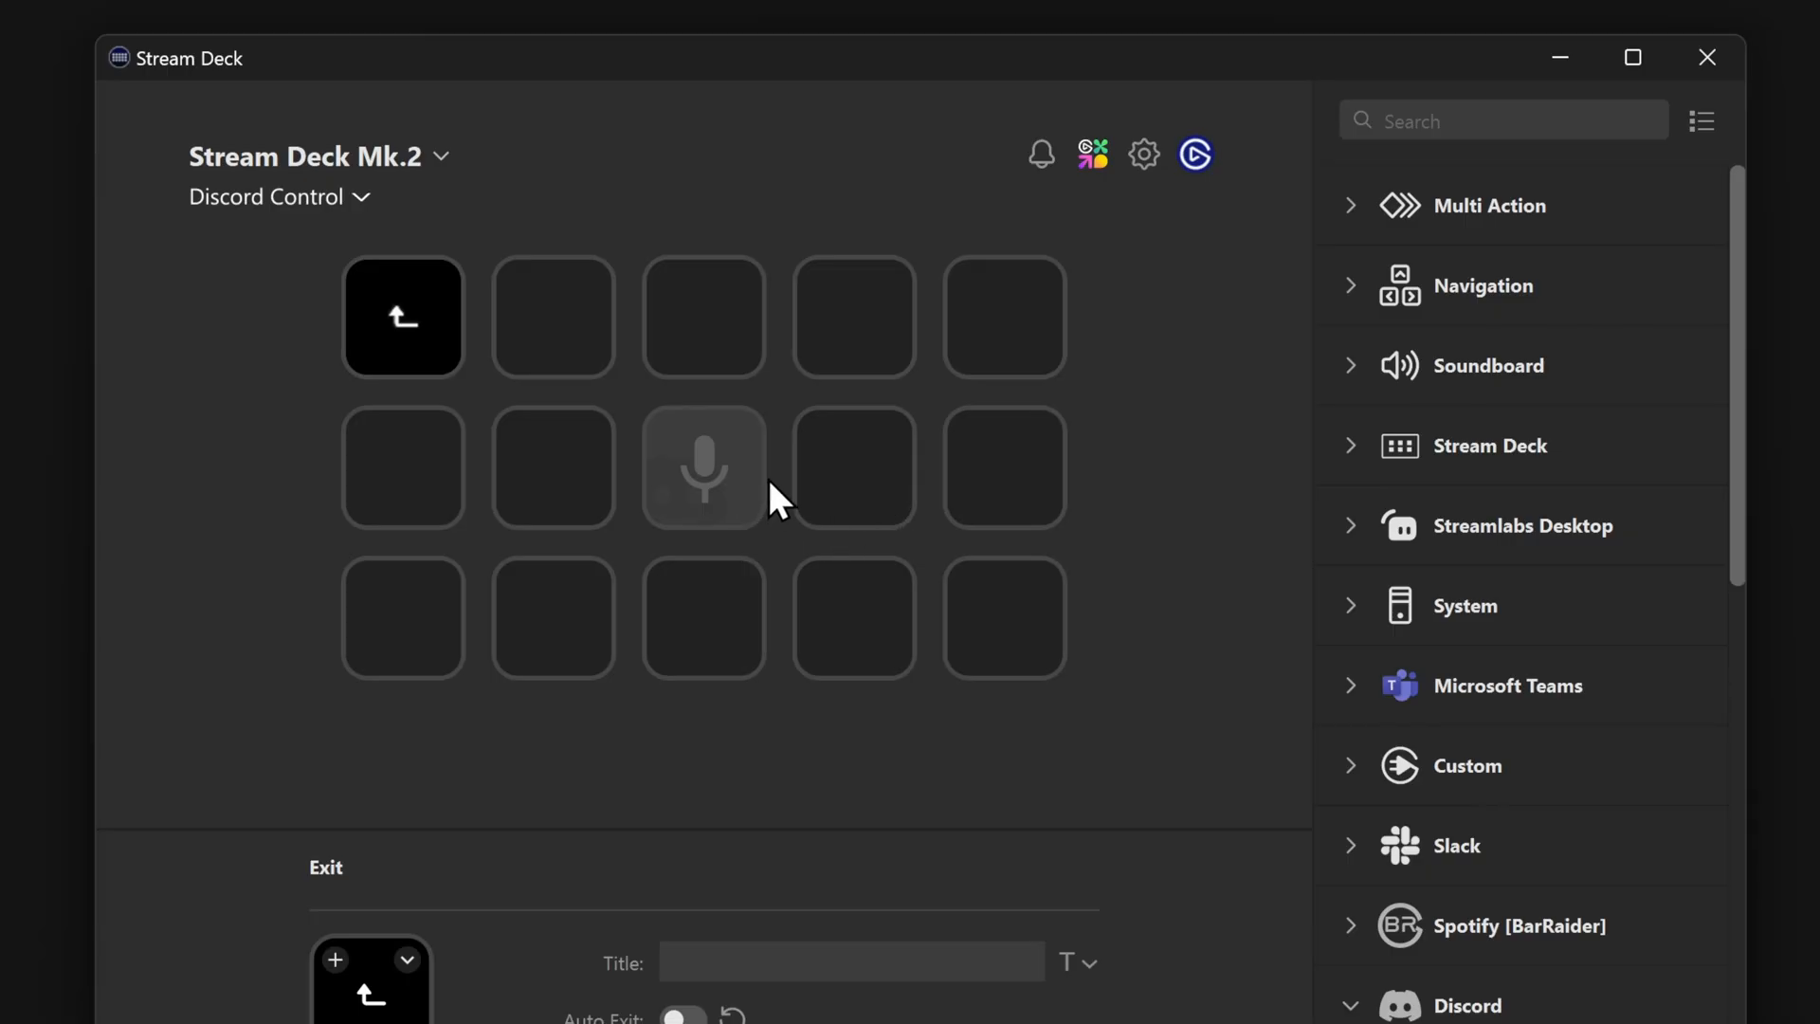
mouse_move(755, 537)
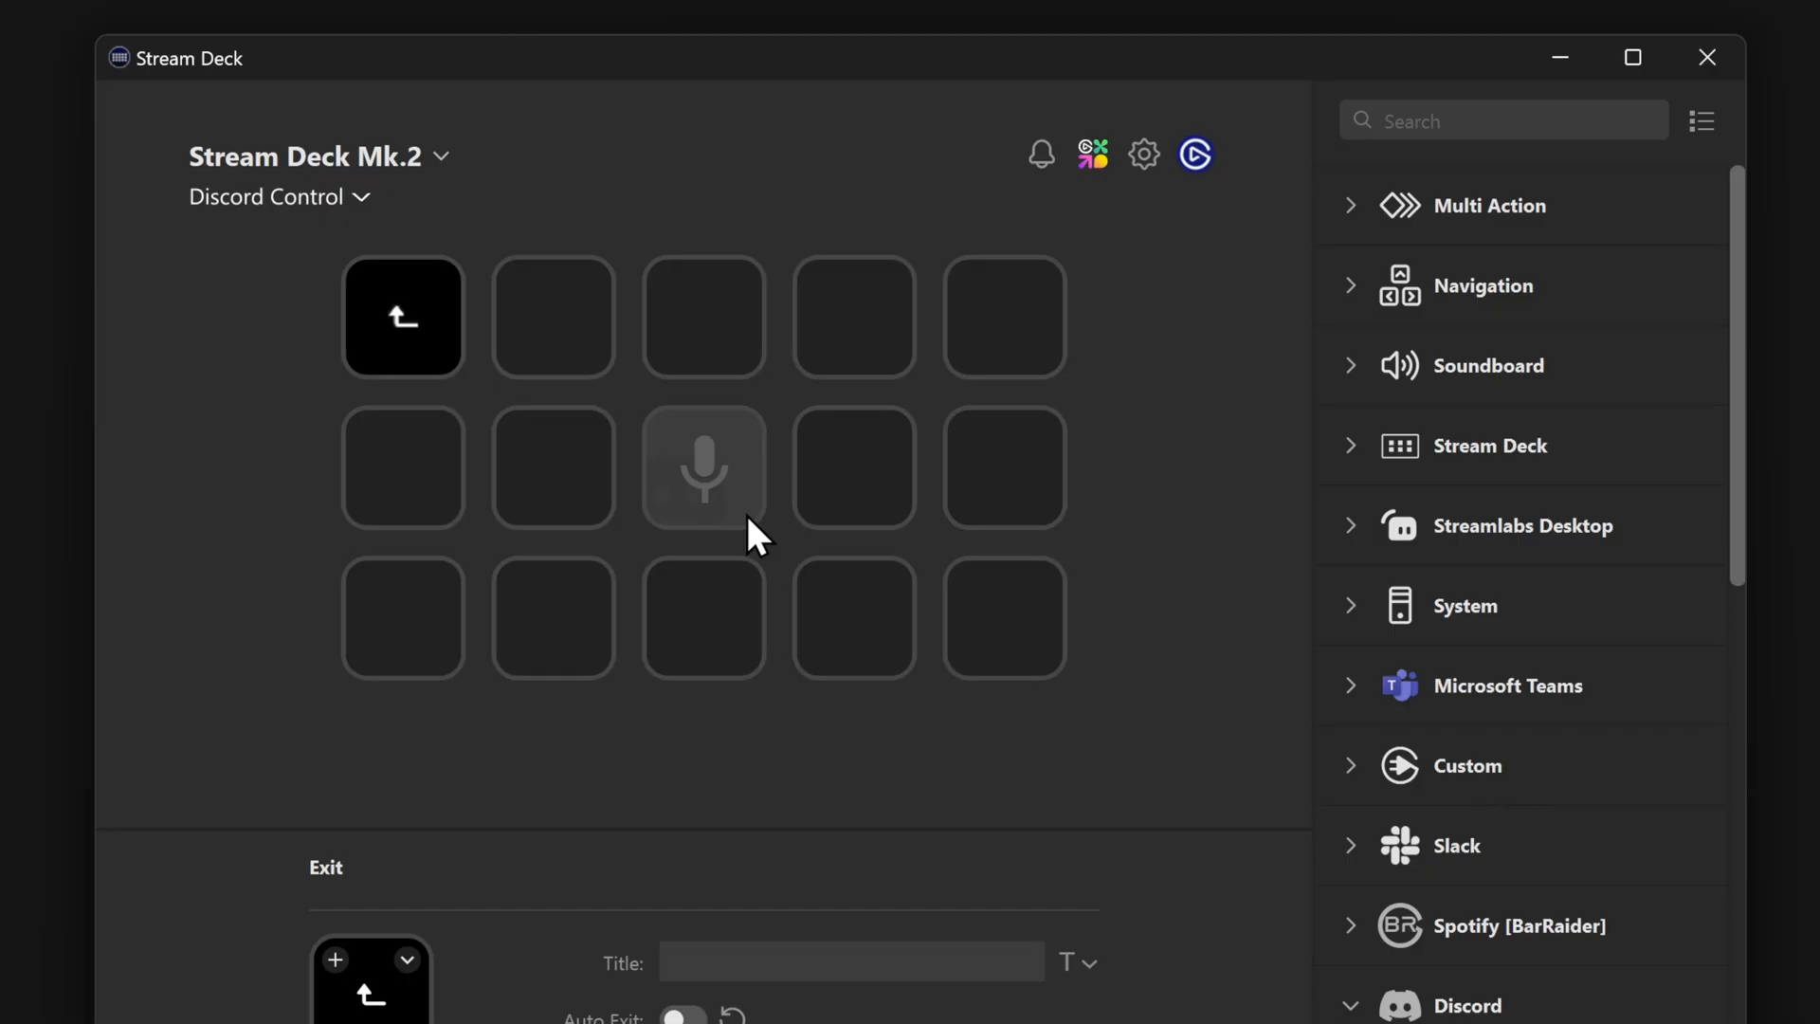
mouse_move(743, 519)
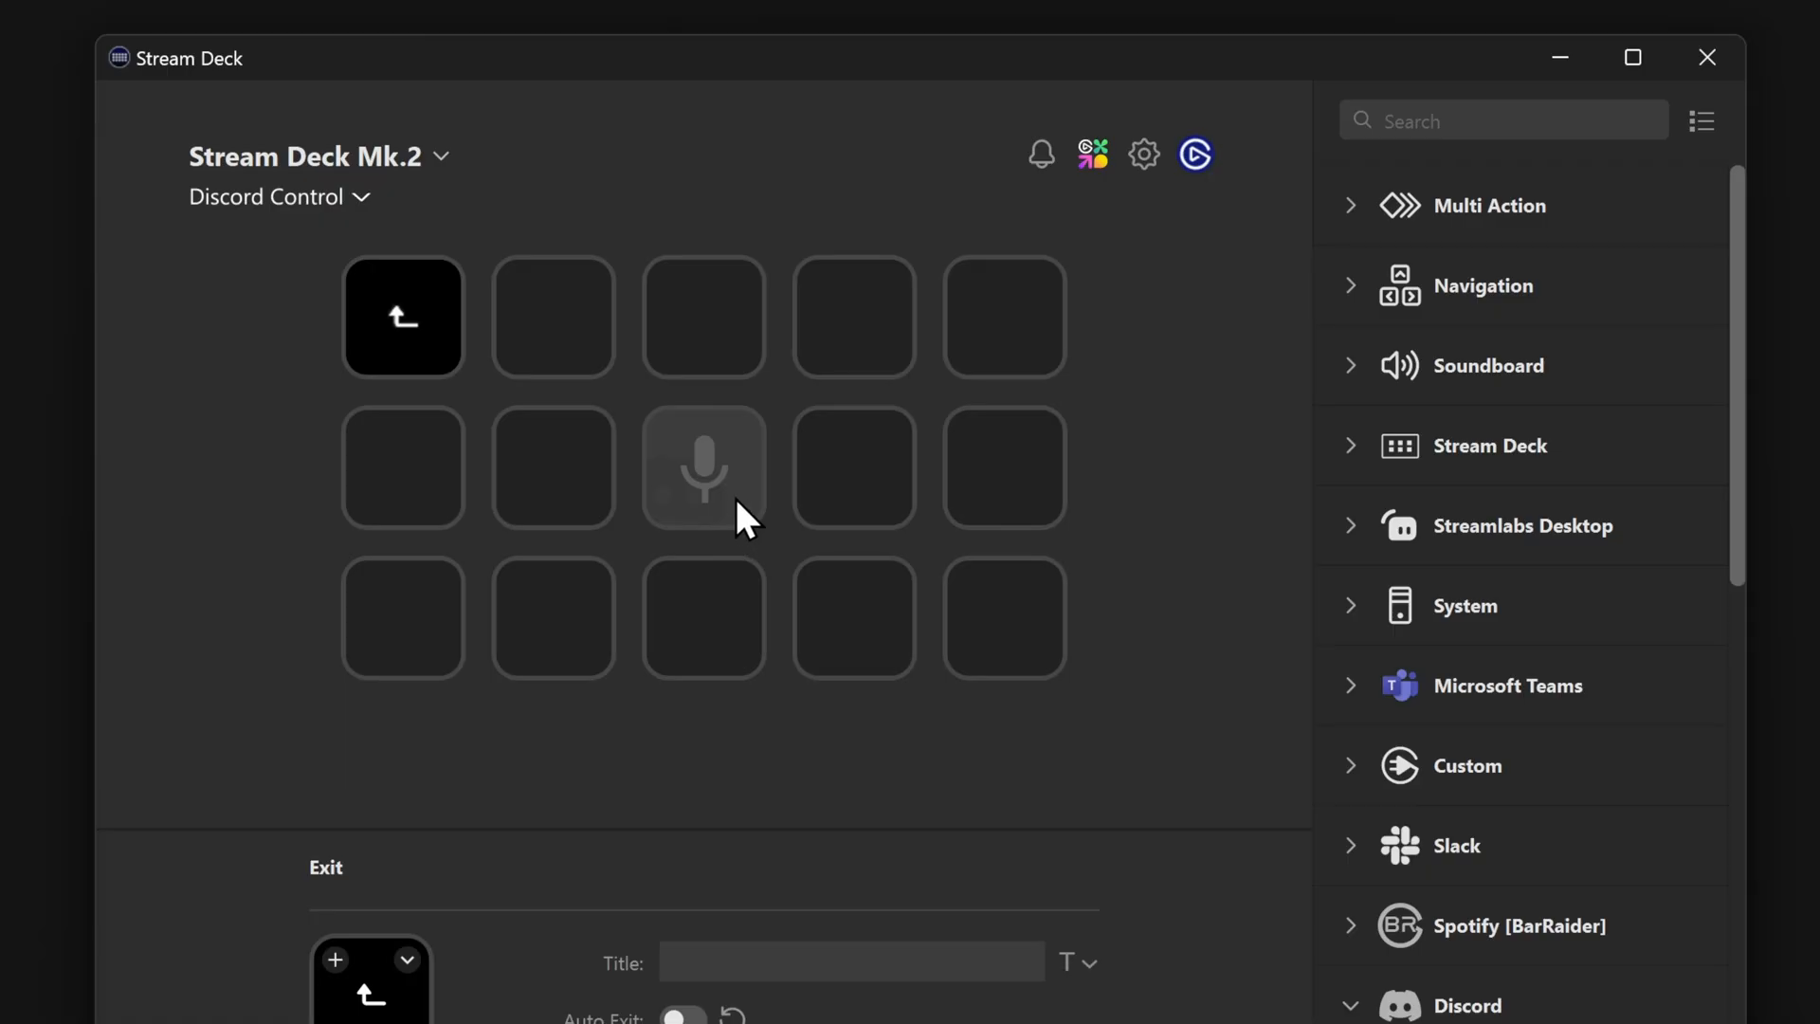
- Set the Mic and Game key inputs, then view Discord Control's pinned keys
left_click(703, 467)
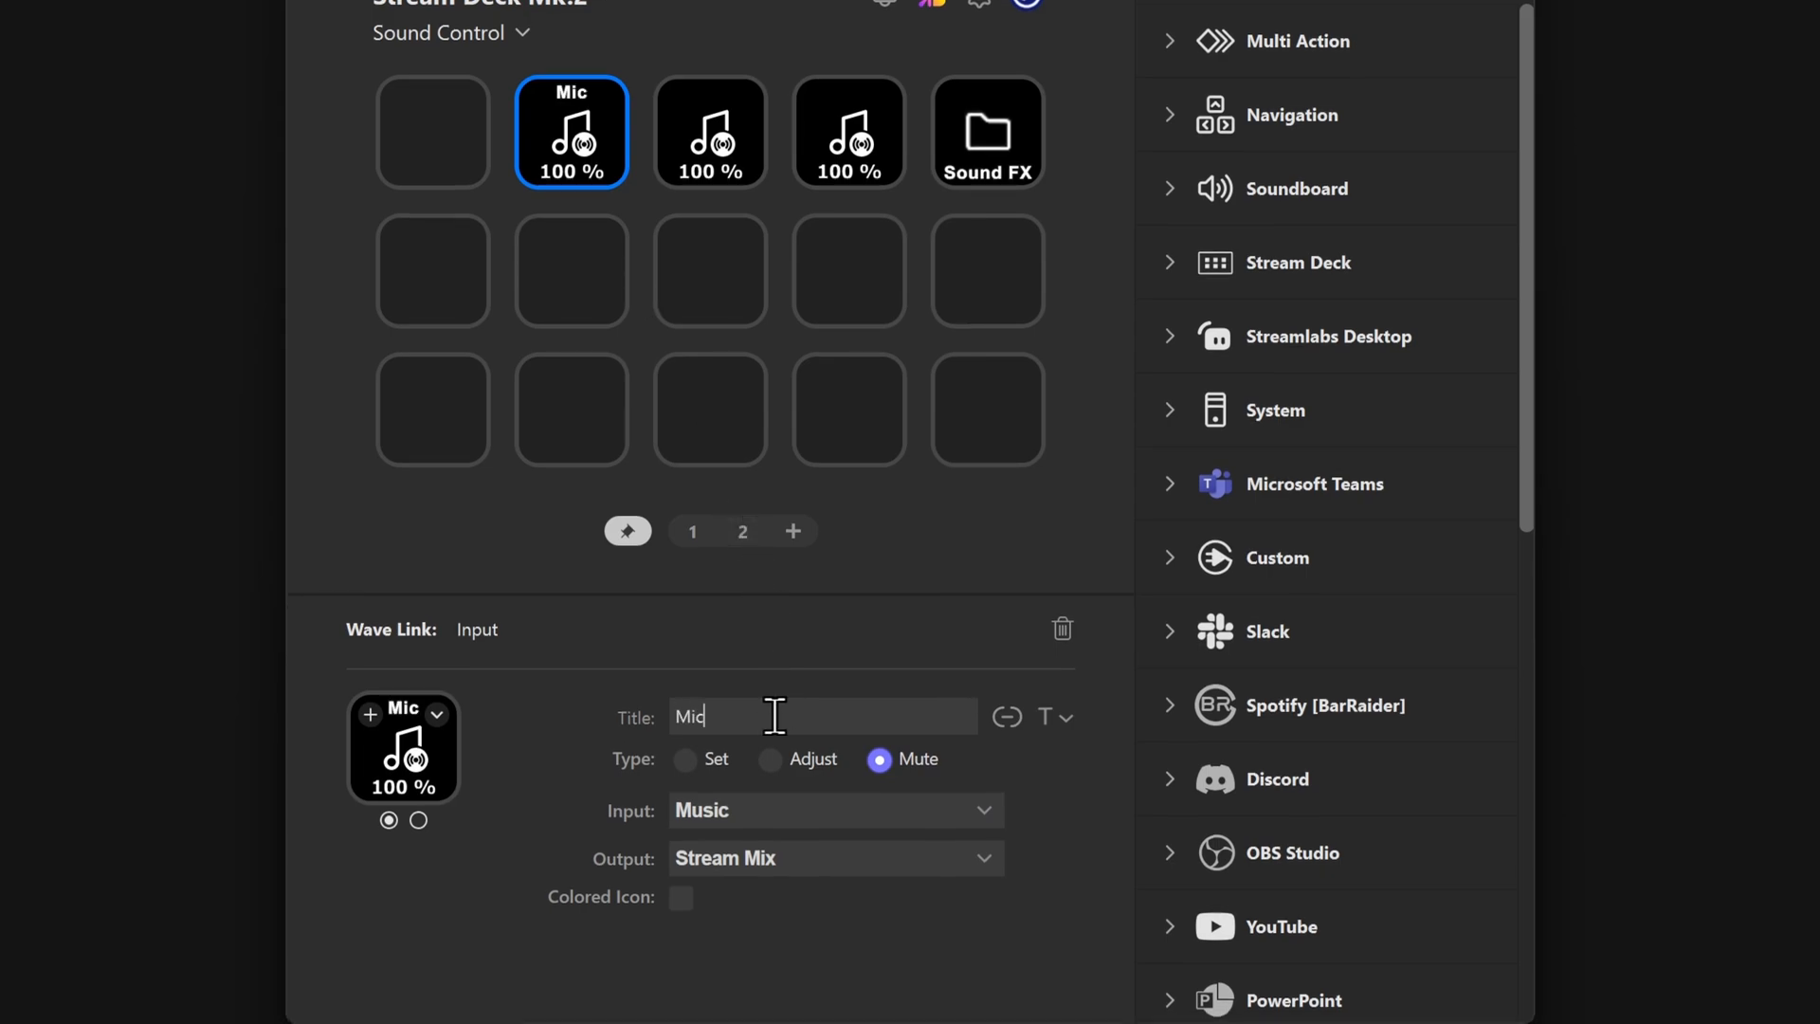
left_click(833, 810)
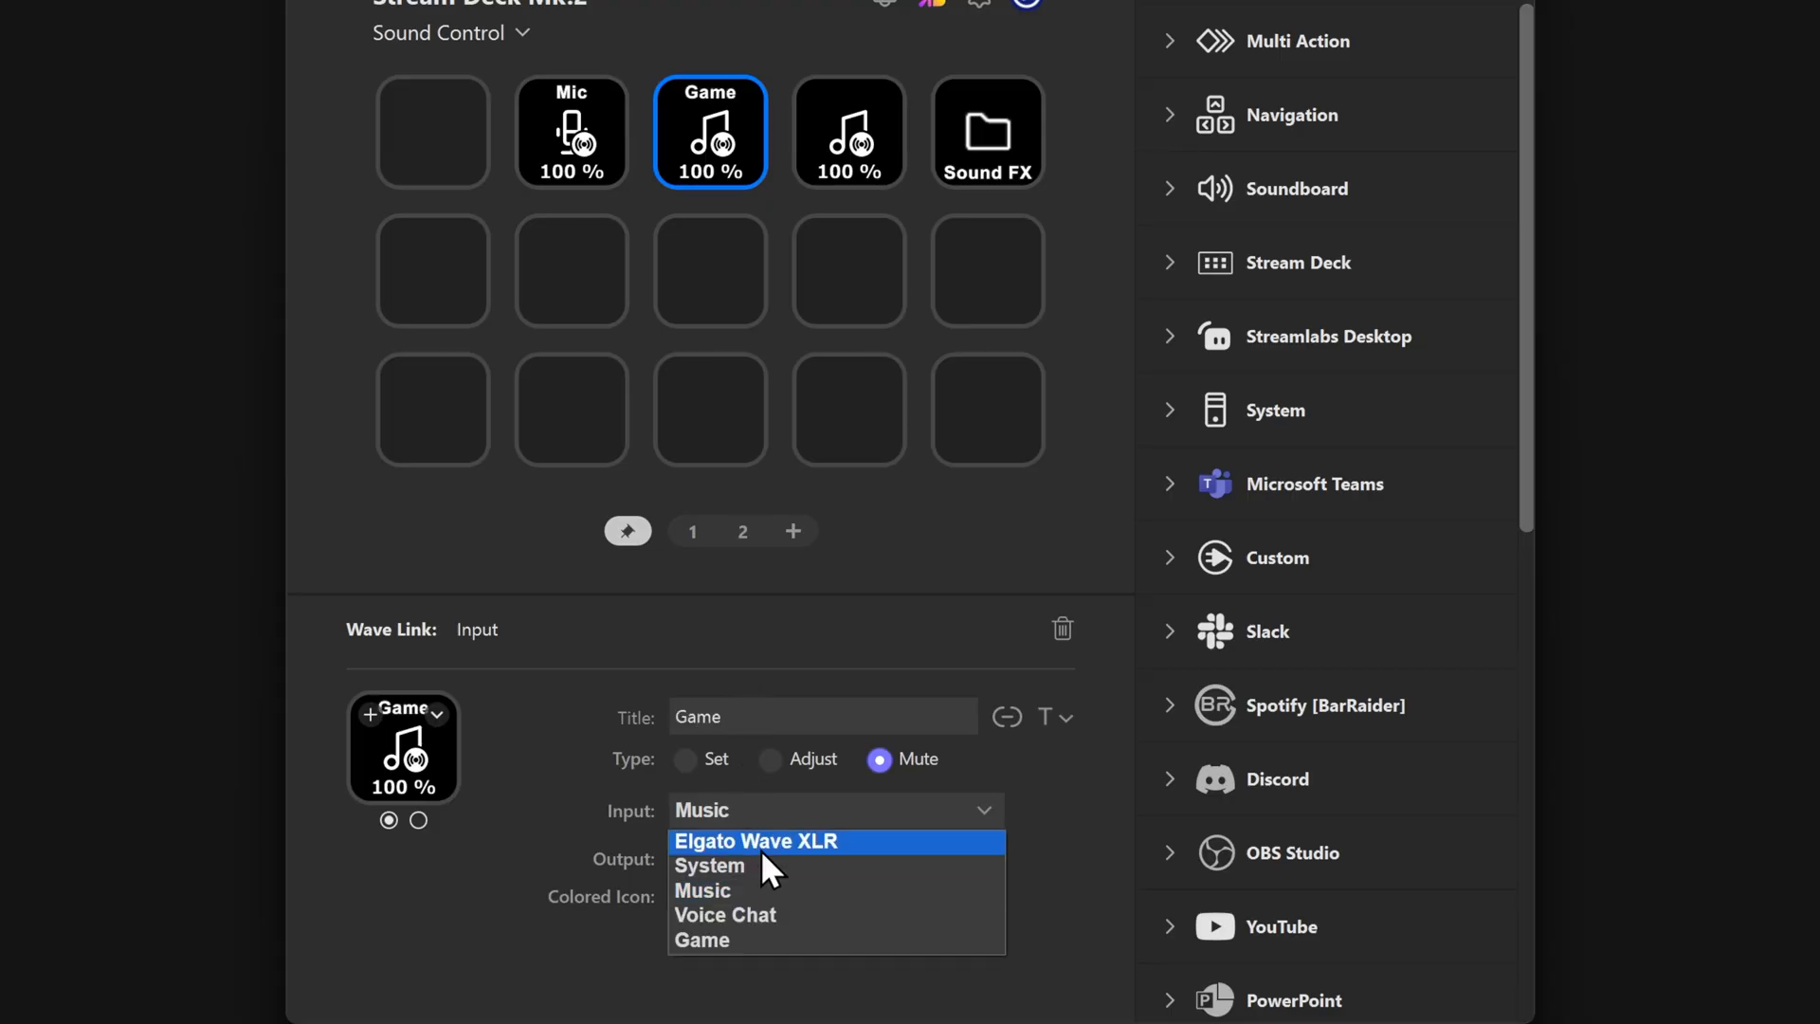
left_click(701, 939)
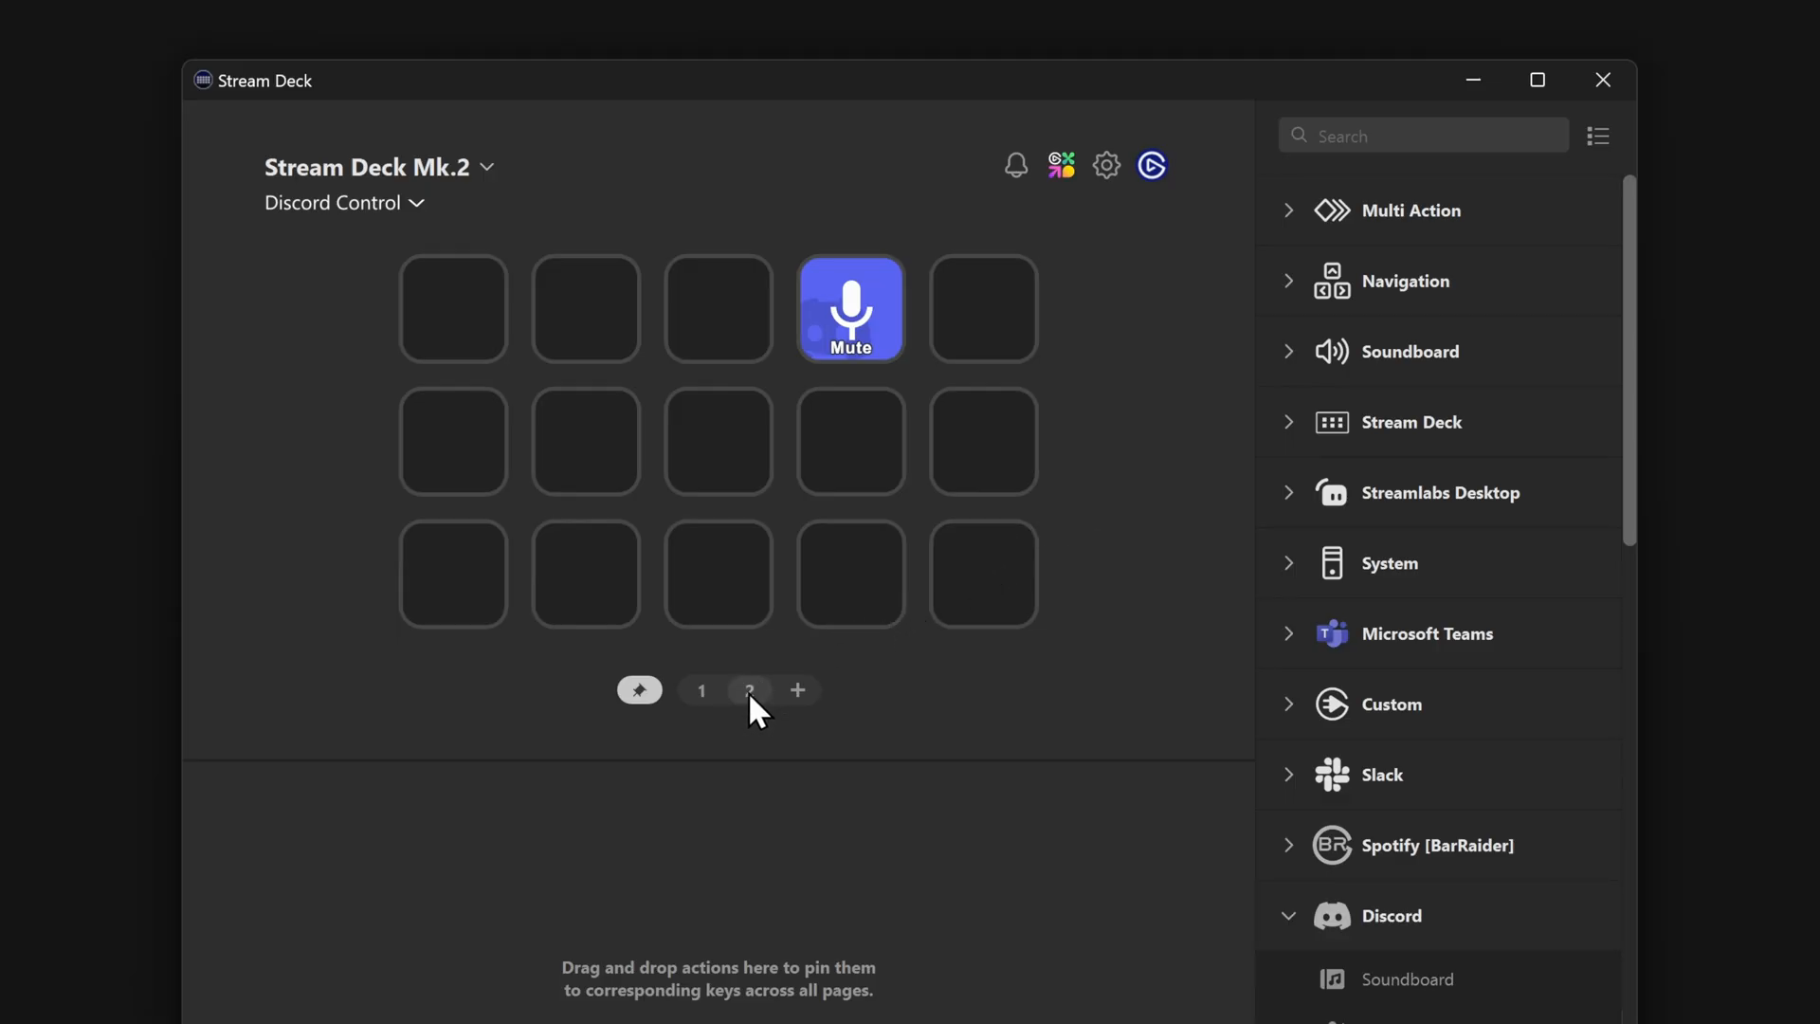
- Pin the Folder key from page 2, then return to page 1
left_click(749, 689)
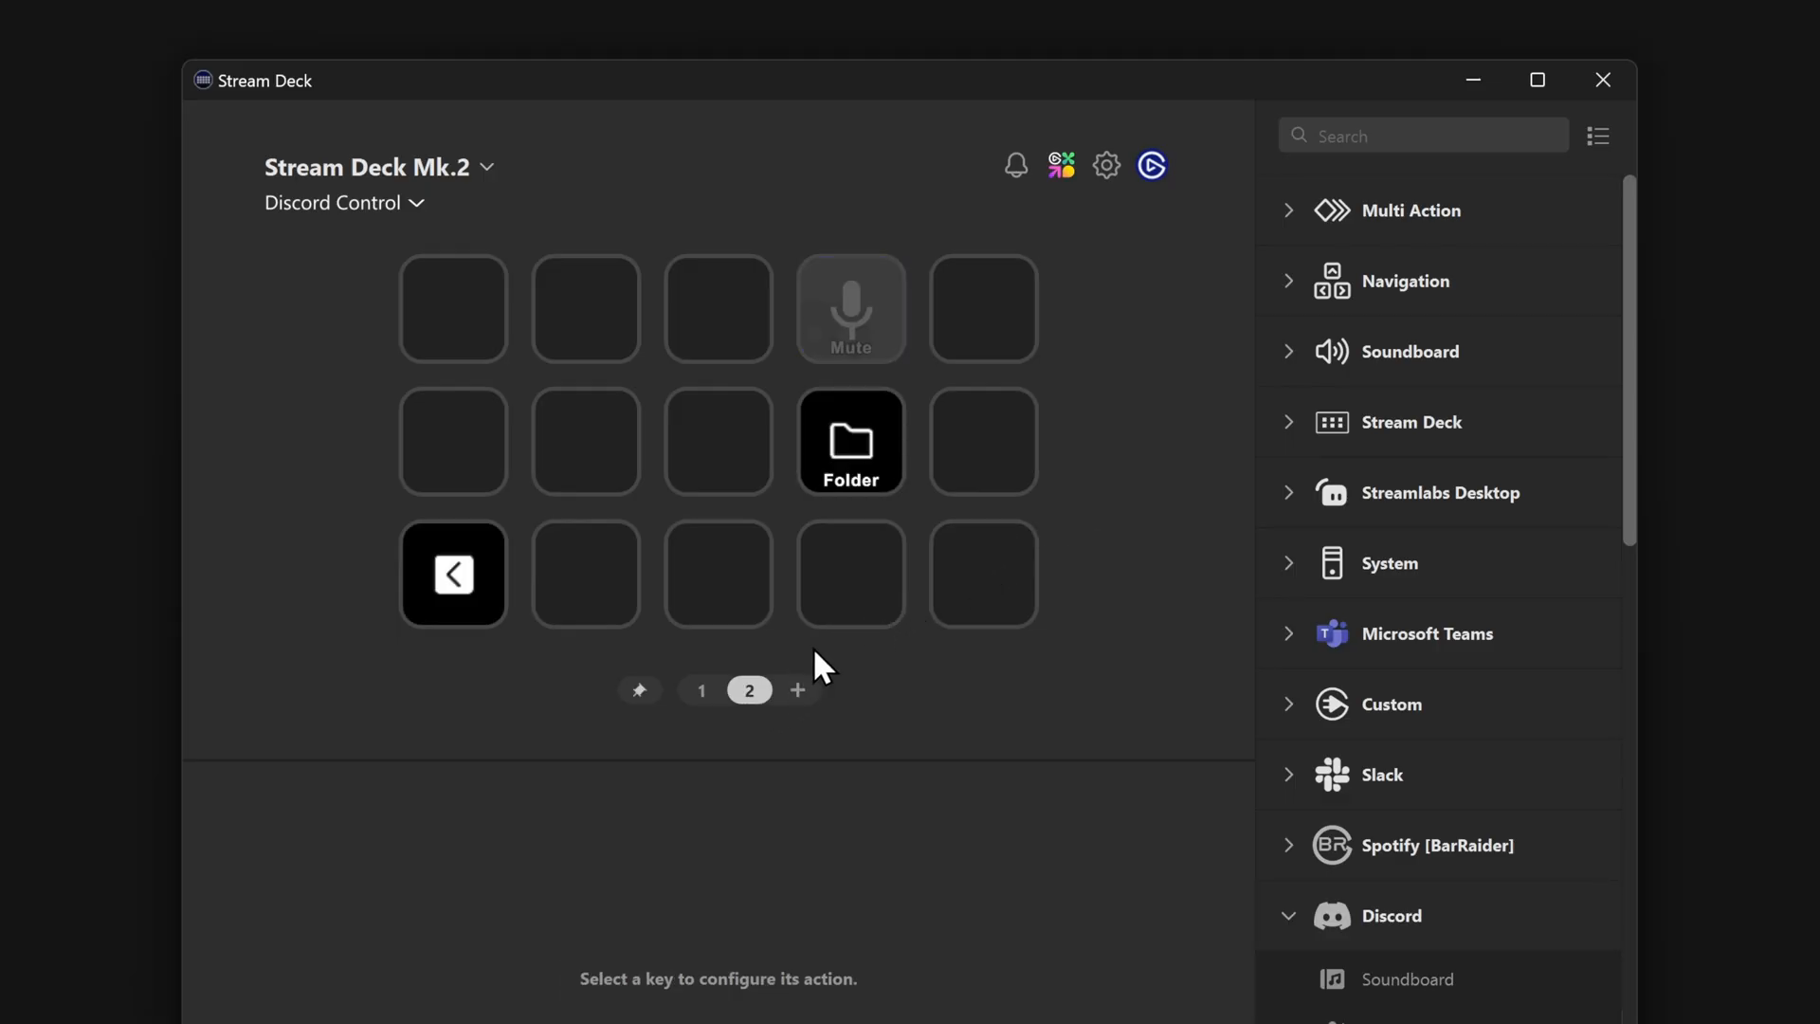
mouse_move(905, 488)
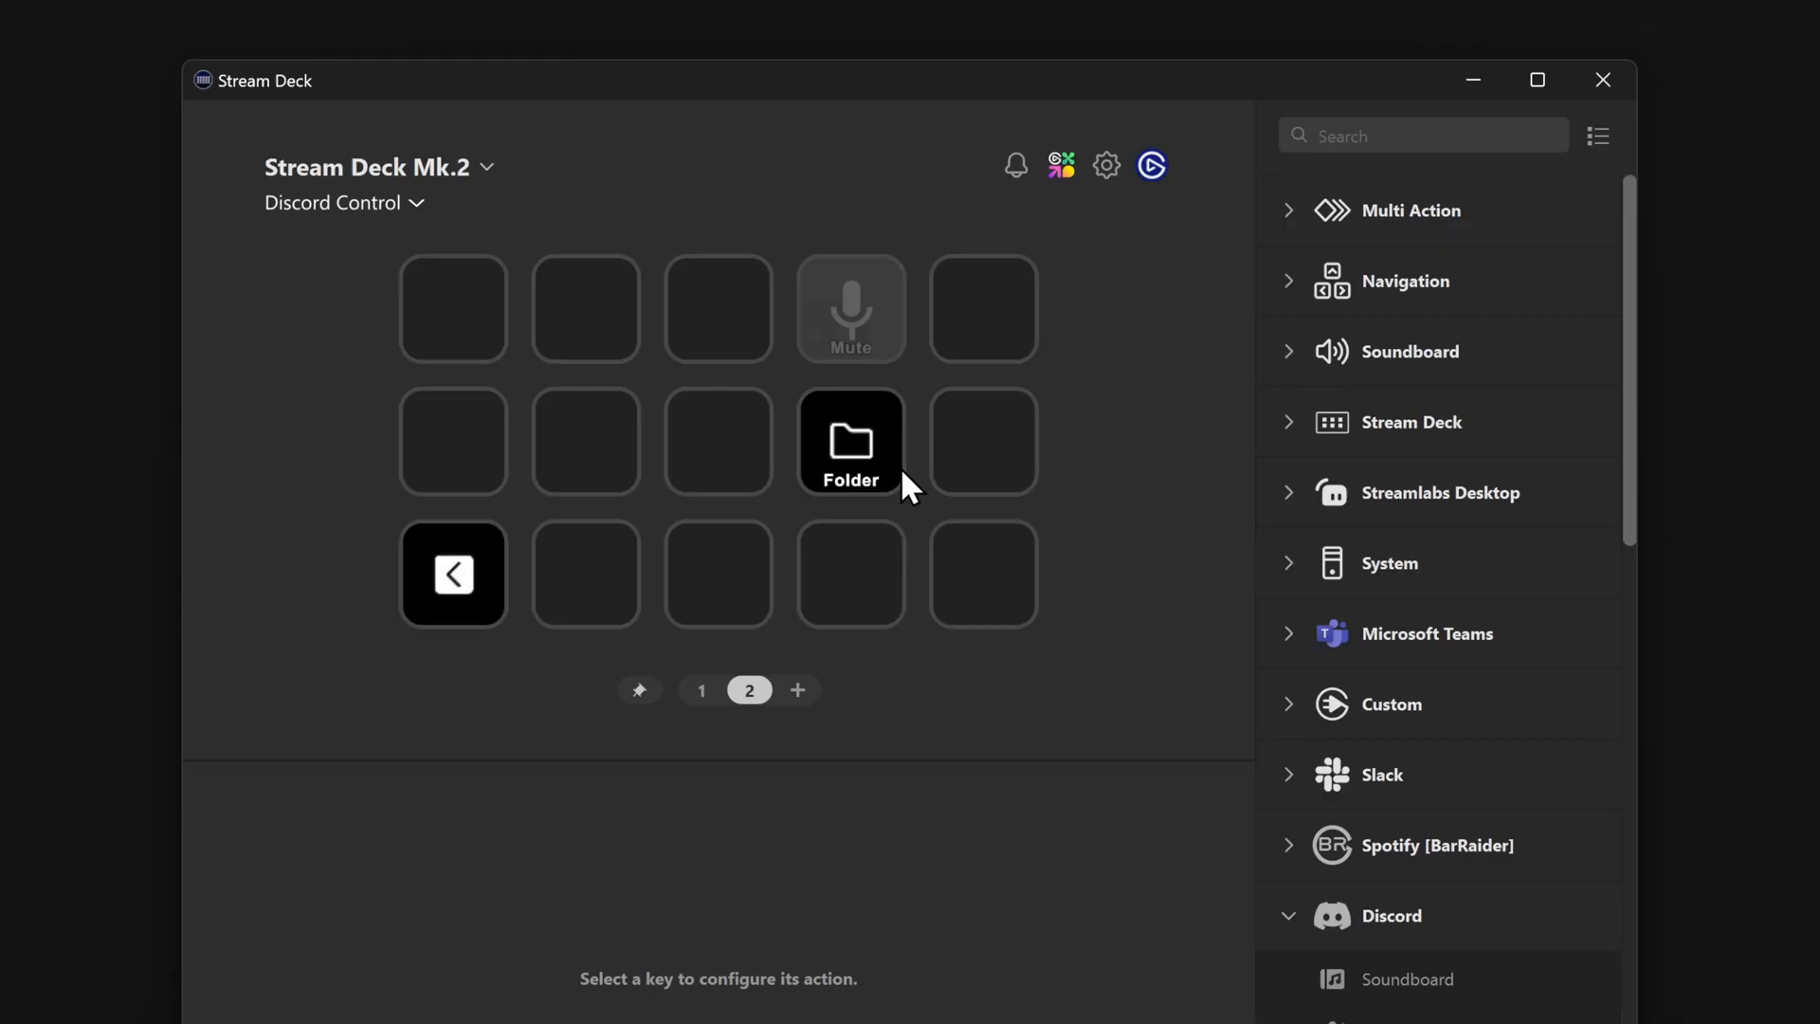
right_click(849, 441)
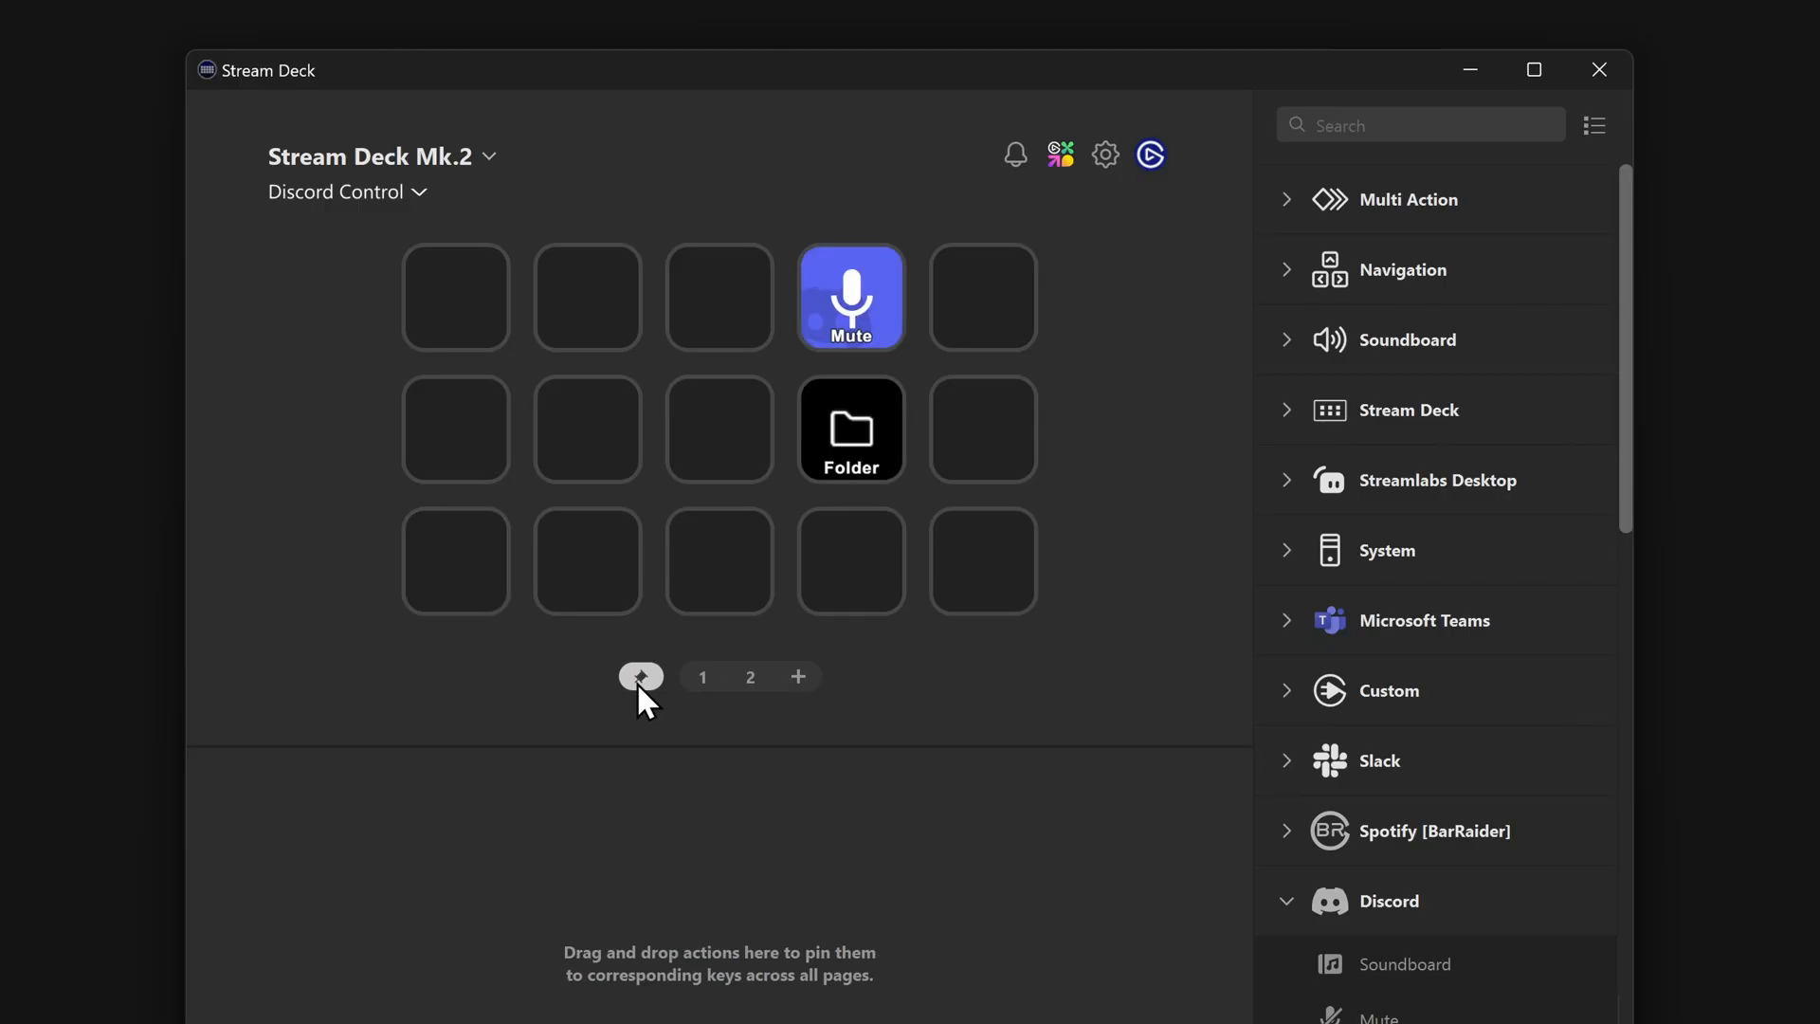
left_click(849, 429)
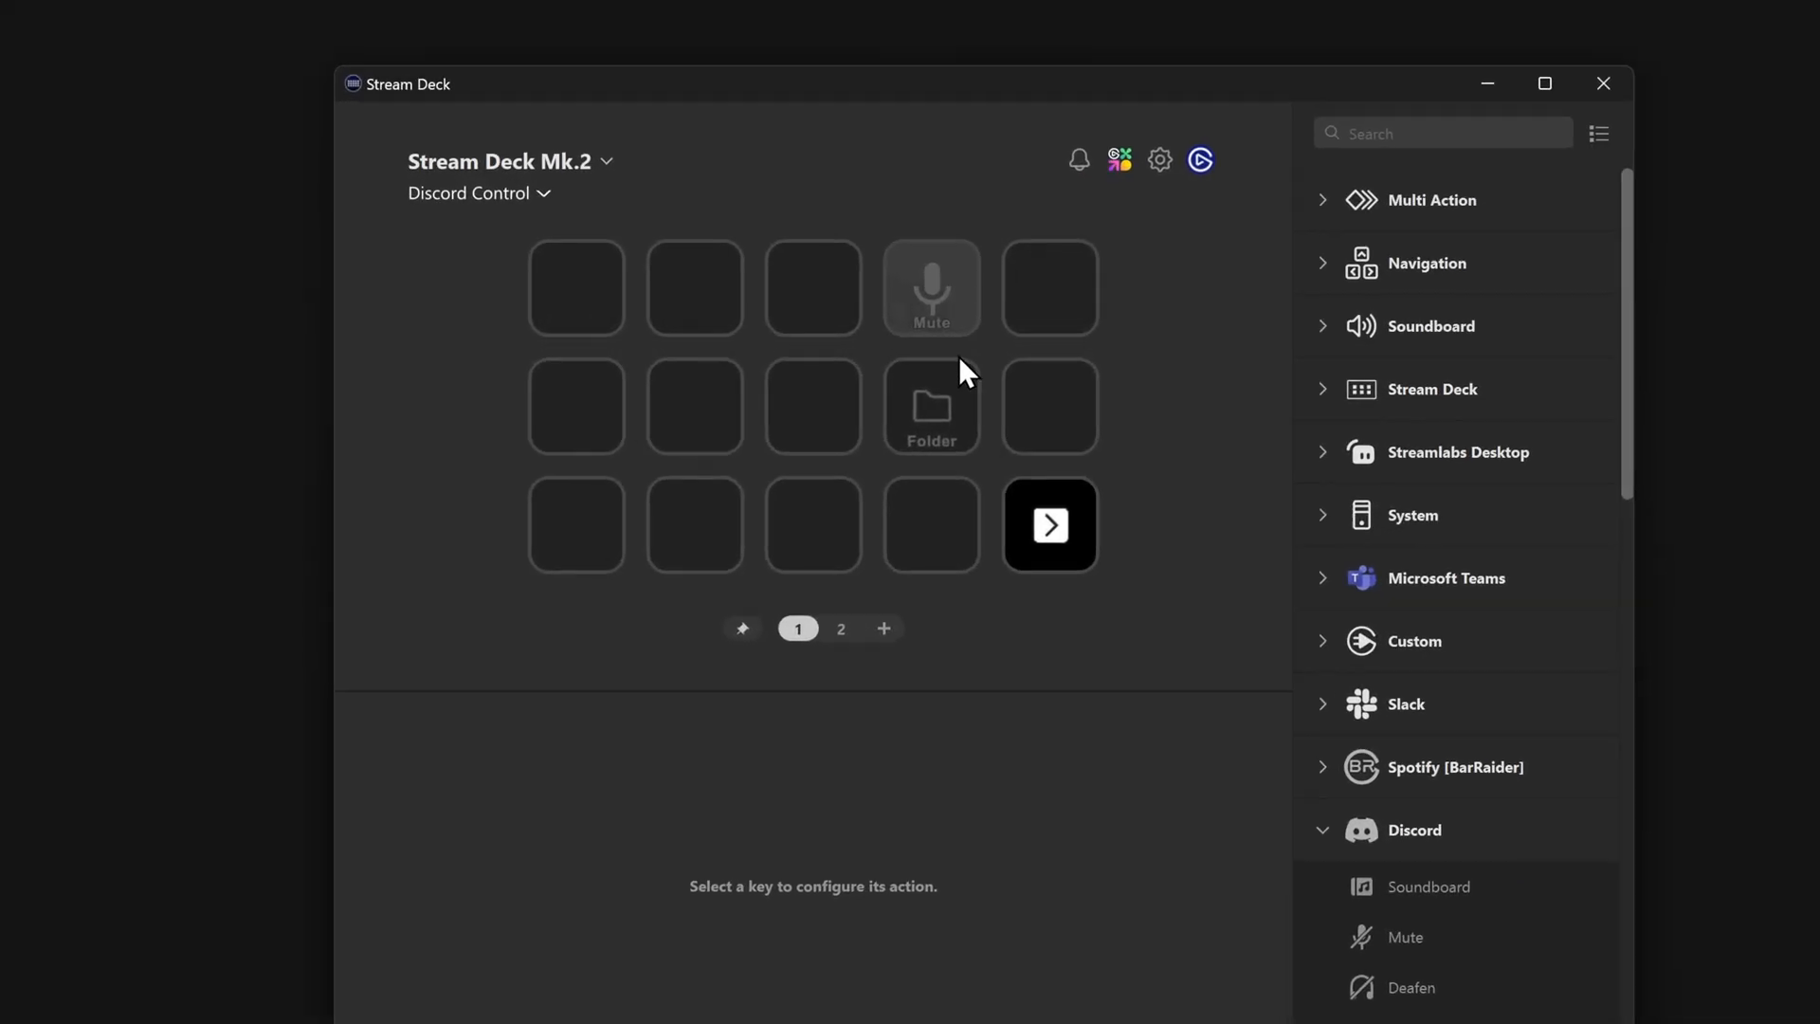
- Unpin the Mute key on page 1 and the Folder key on page 2
right_click(930, 288)
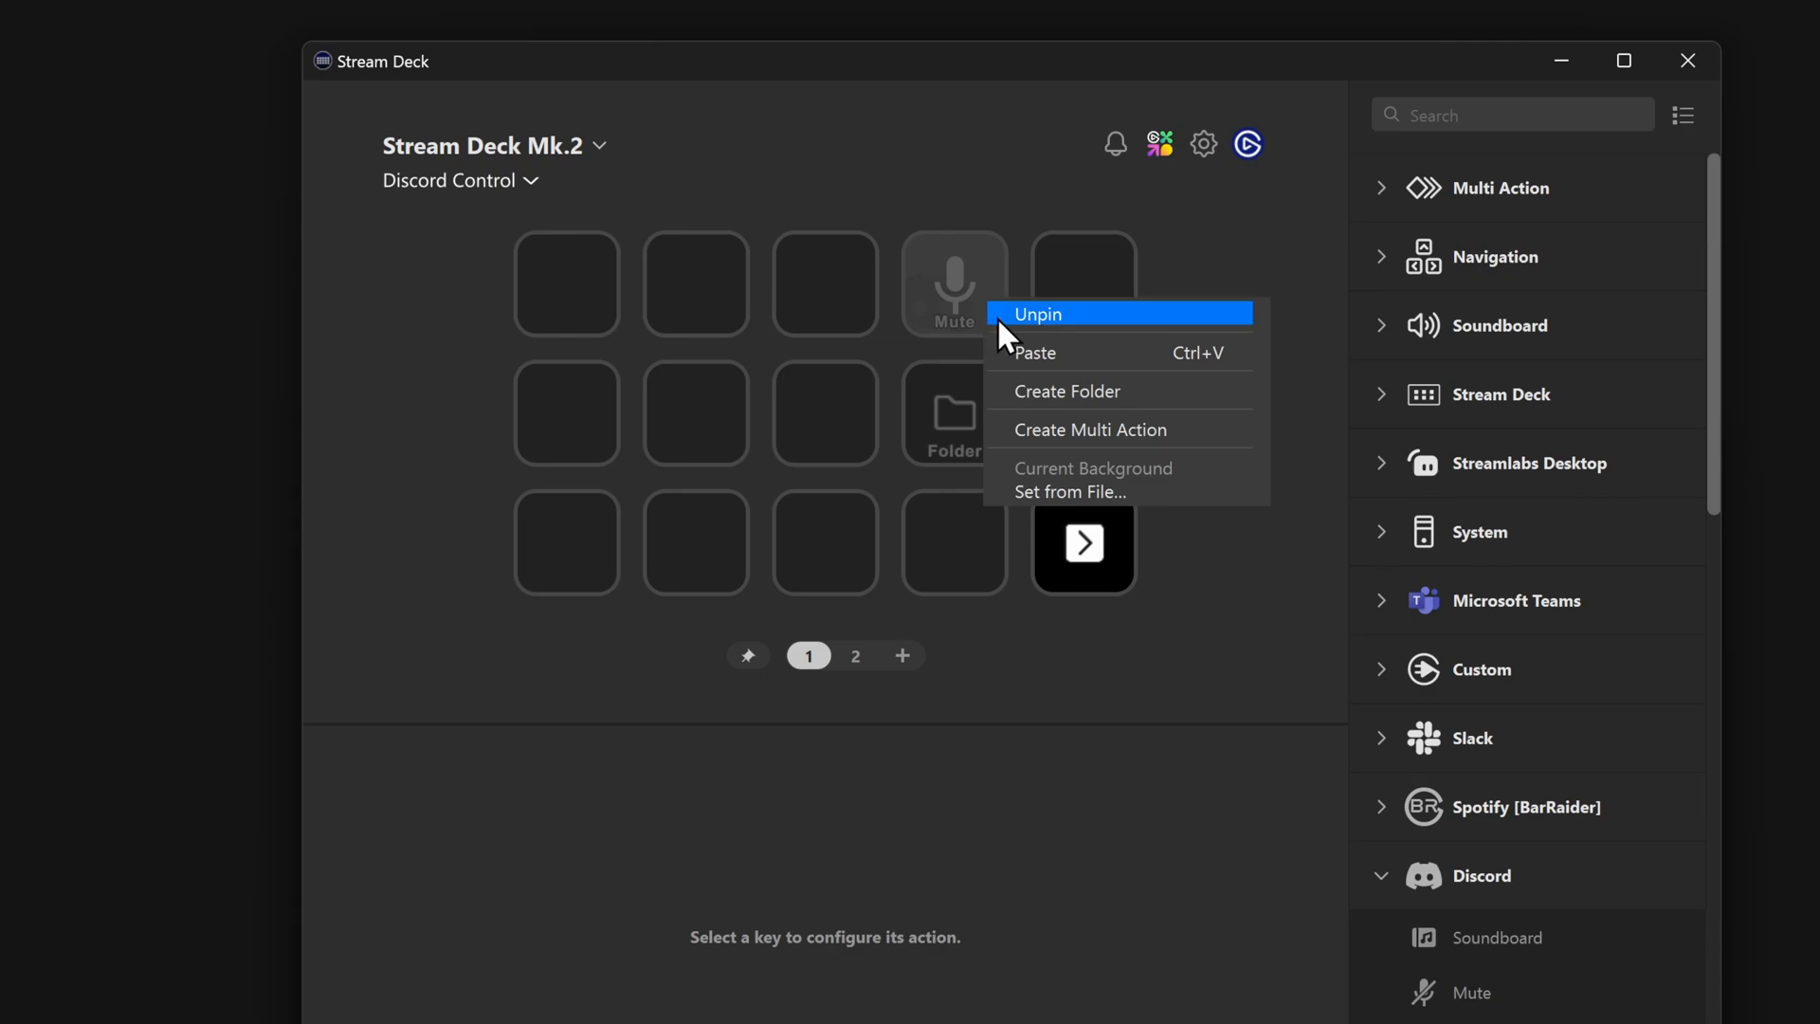
left_click(1036, 313)
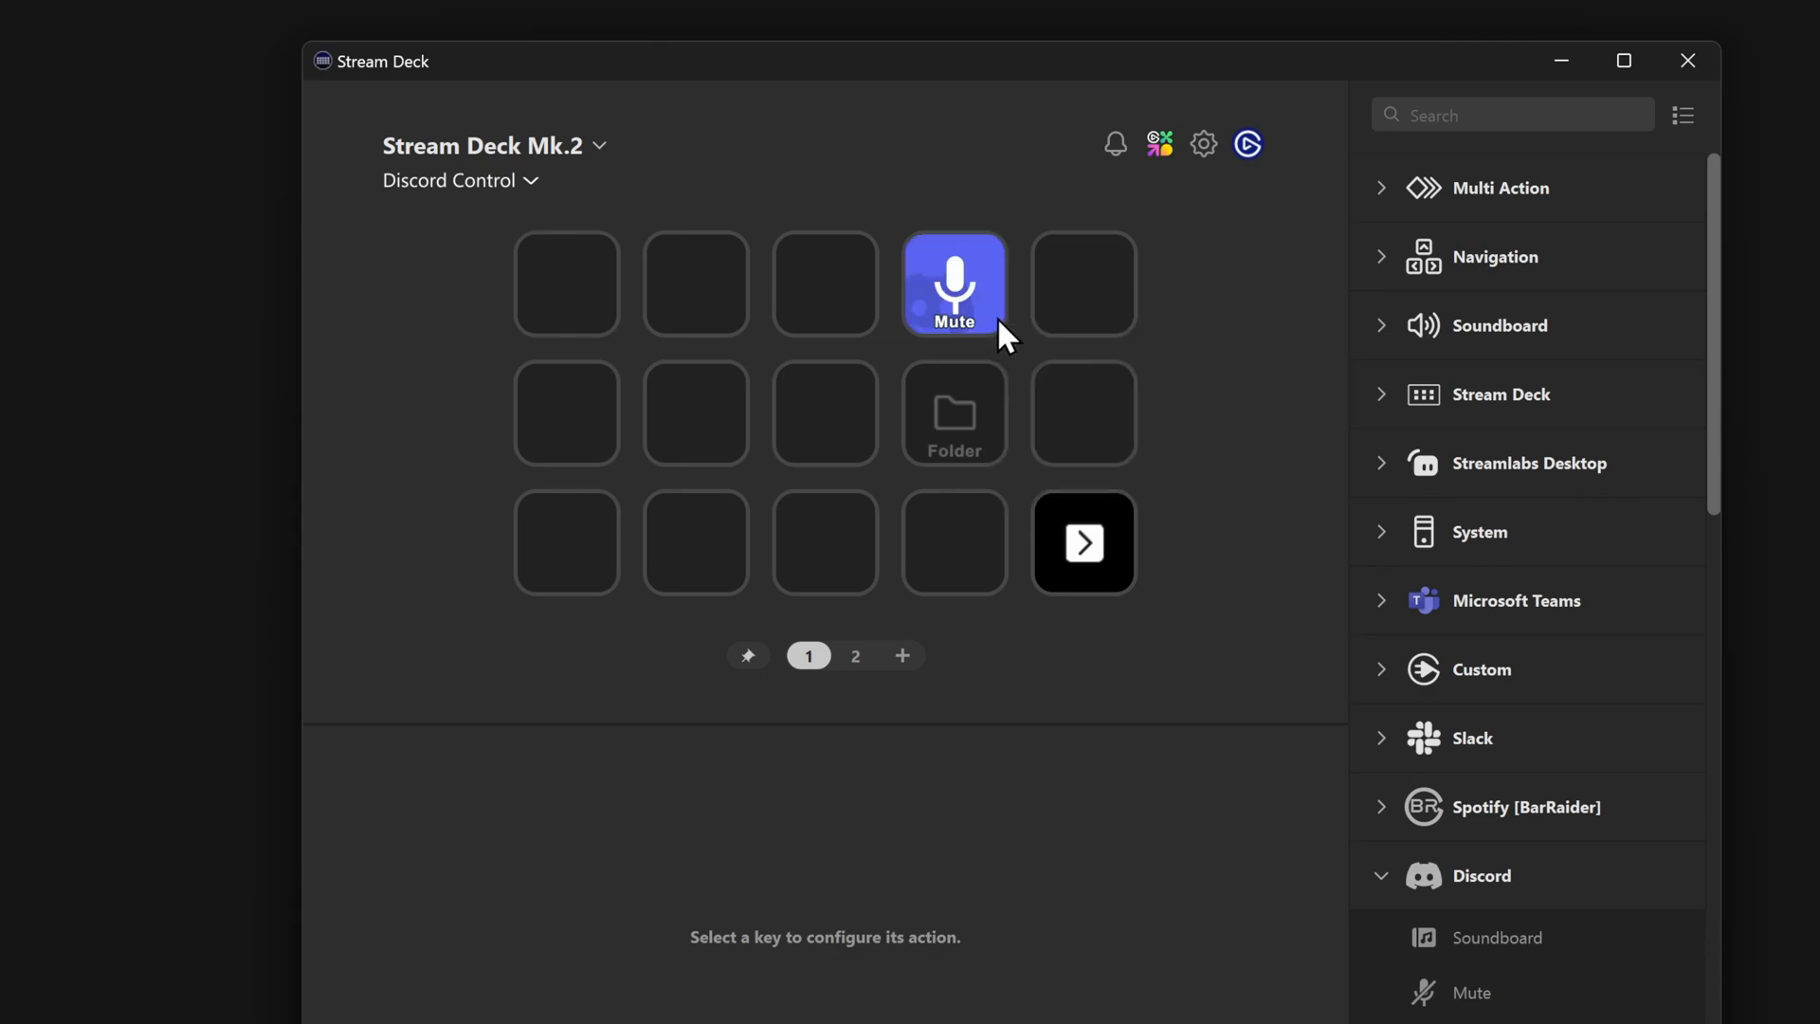
mouse_move(865, 672)
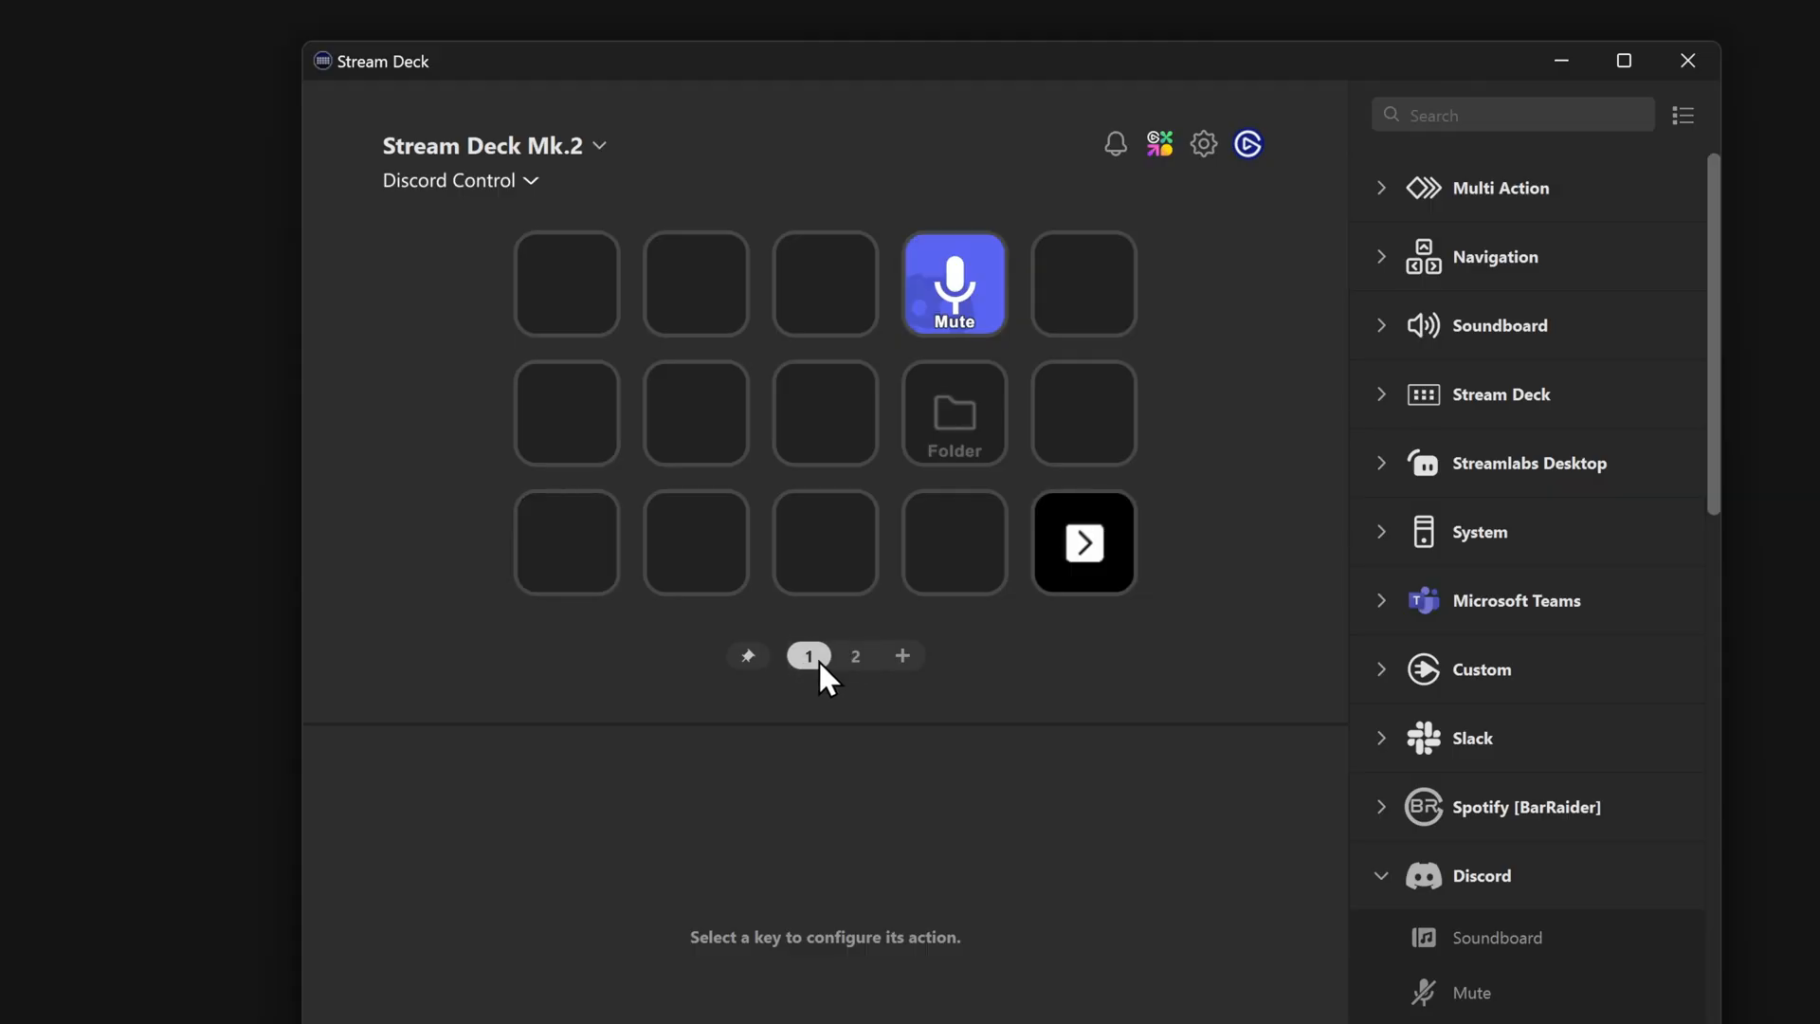
left_click(854, 656)
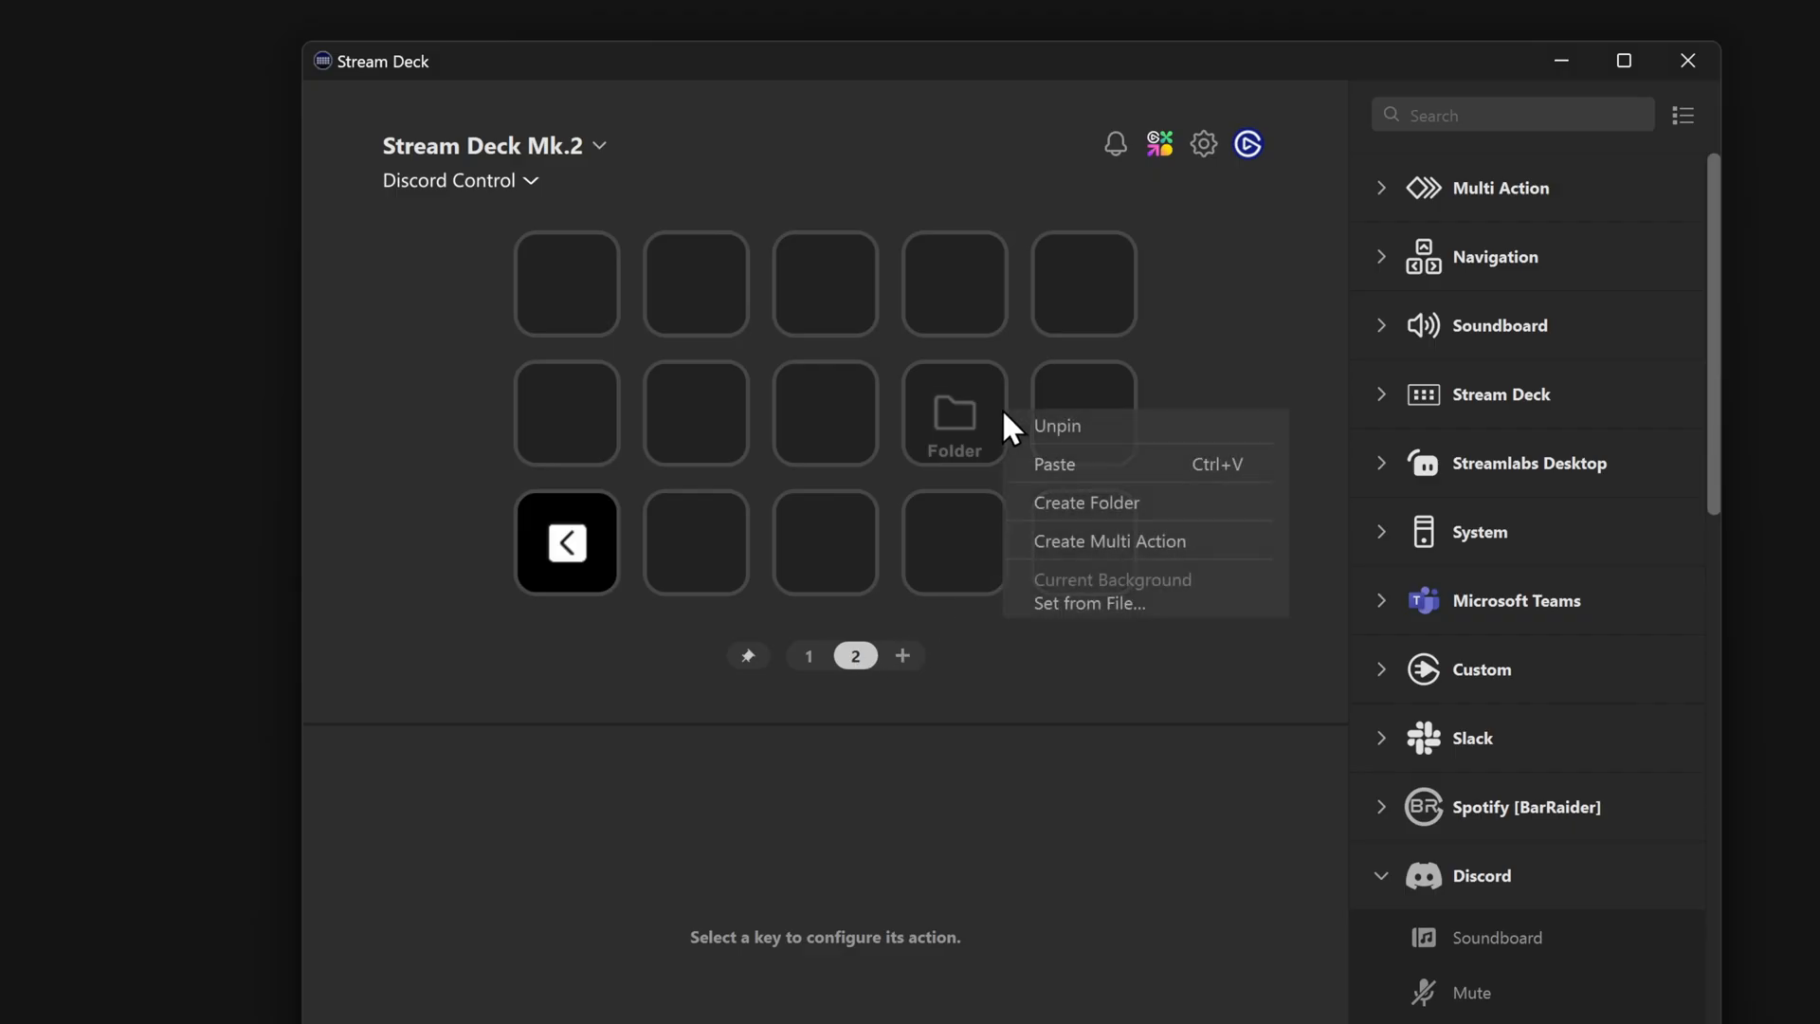
left_click(859, 476)
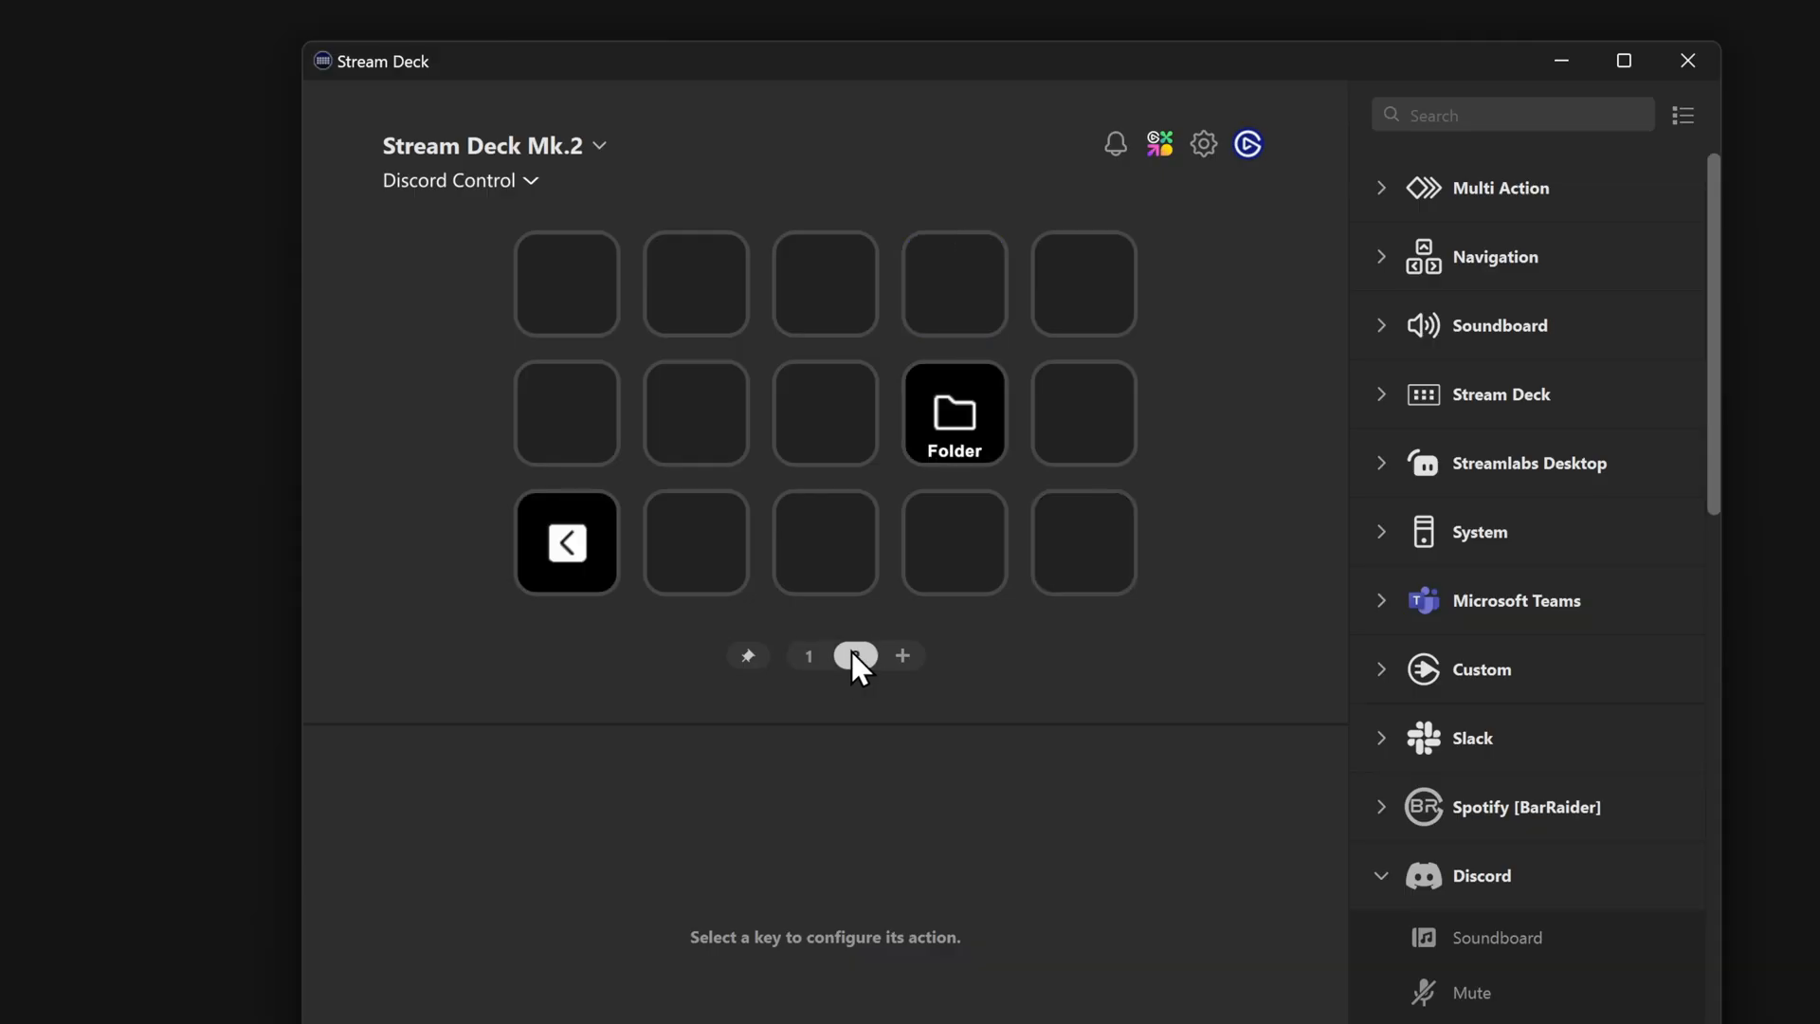
left_click(855, 656)
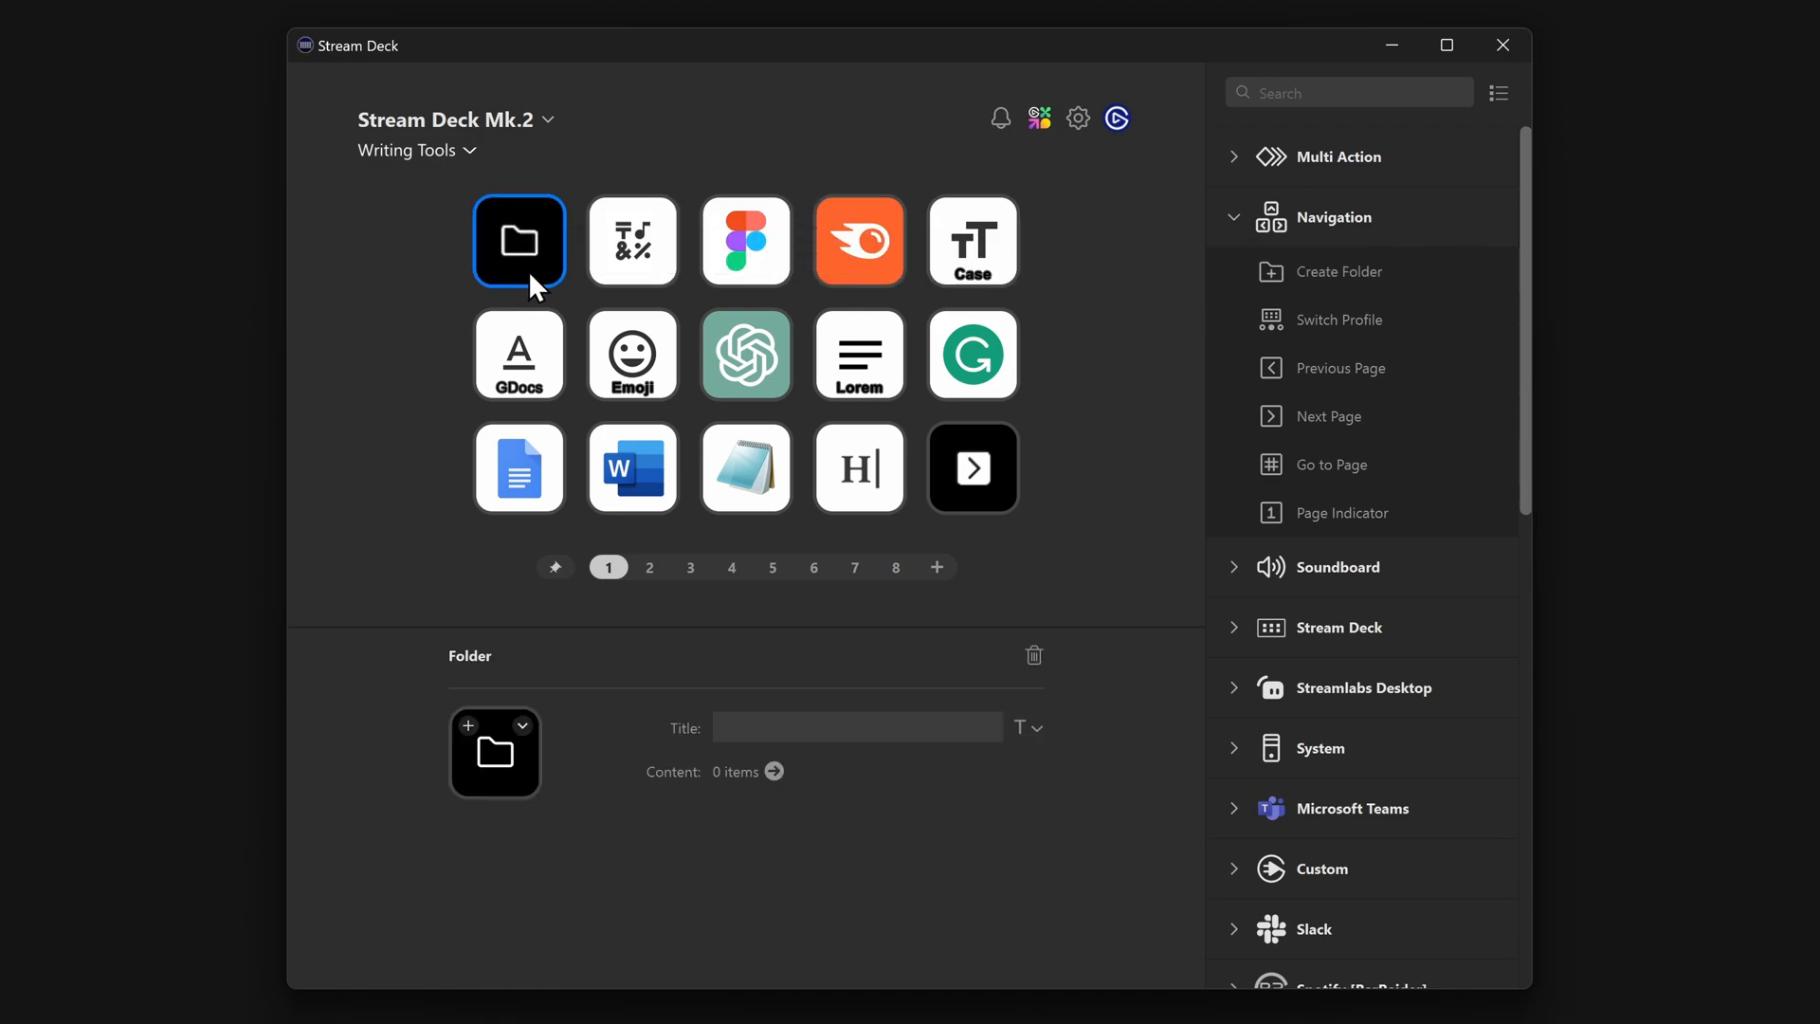
- Compare pages 1 and 2, then delete the empty folder covering Mute Mic
left_click(649, 567)
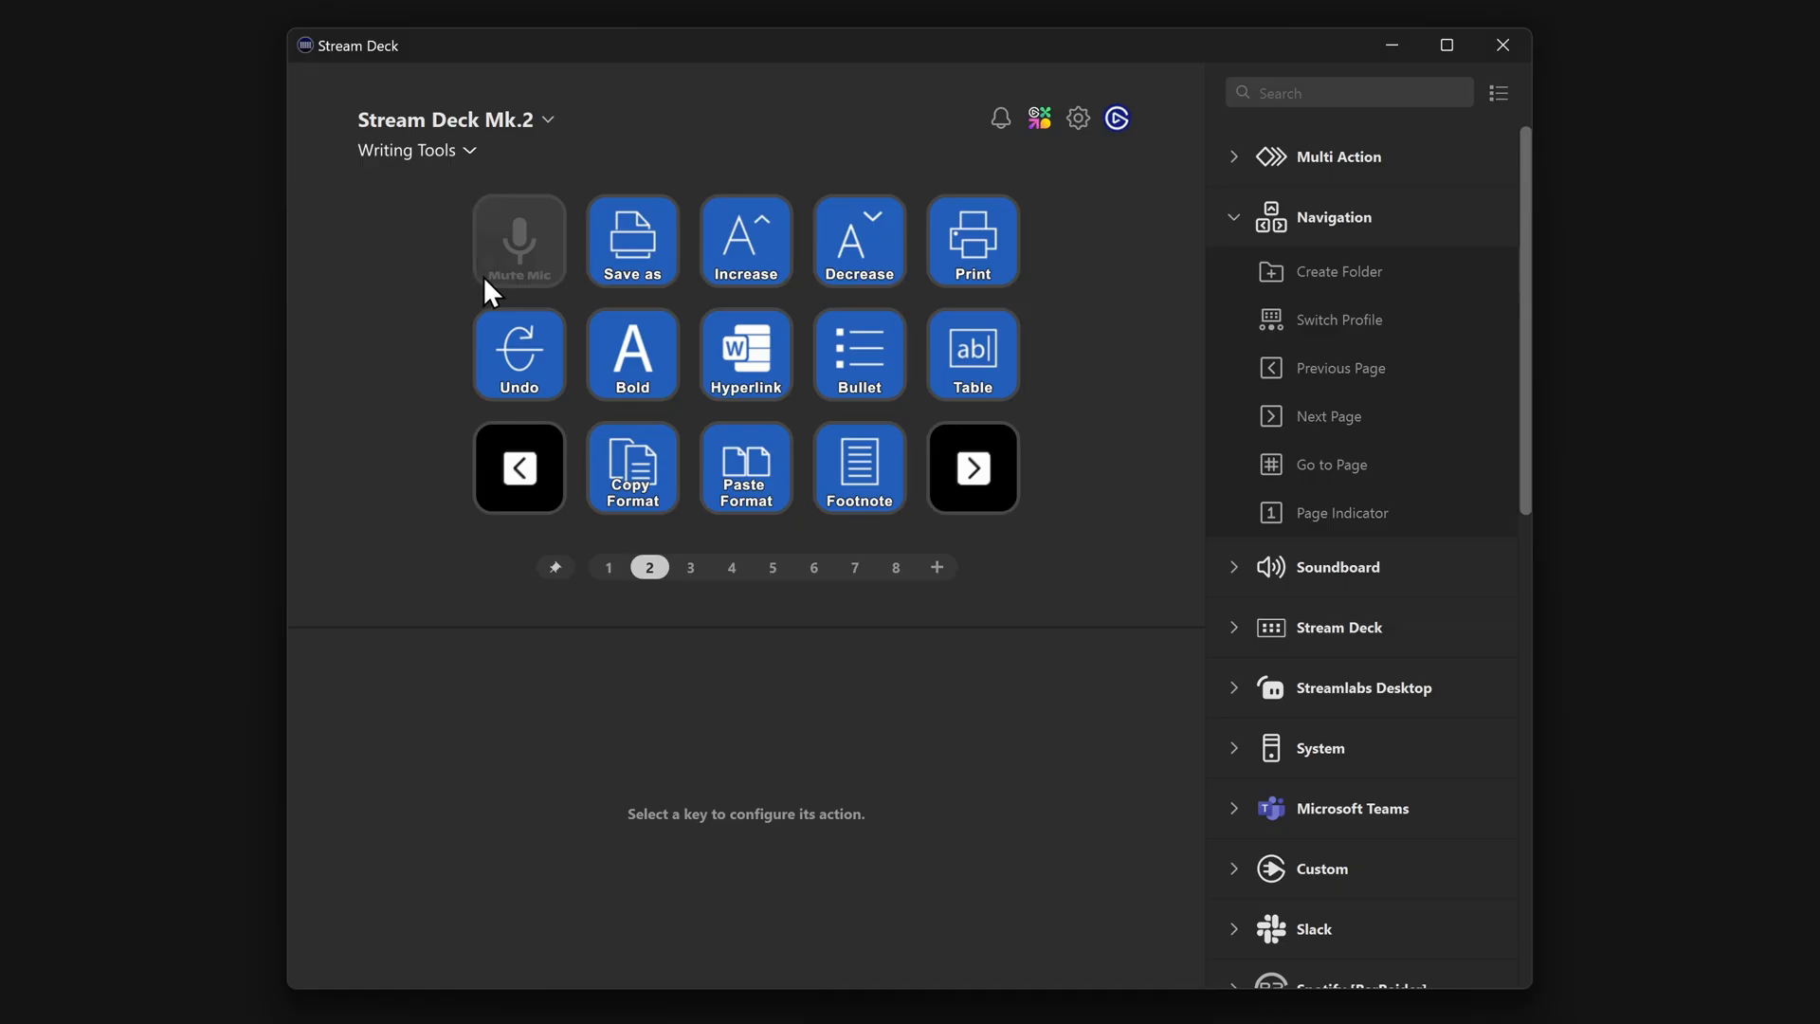
left_click(607, 568)
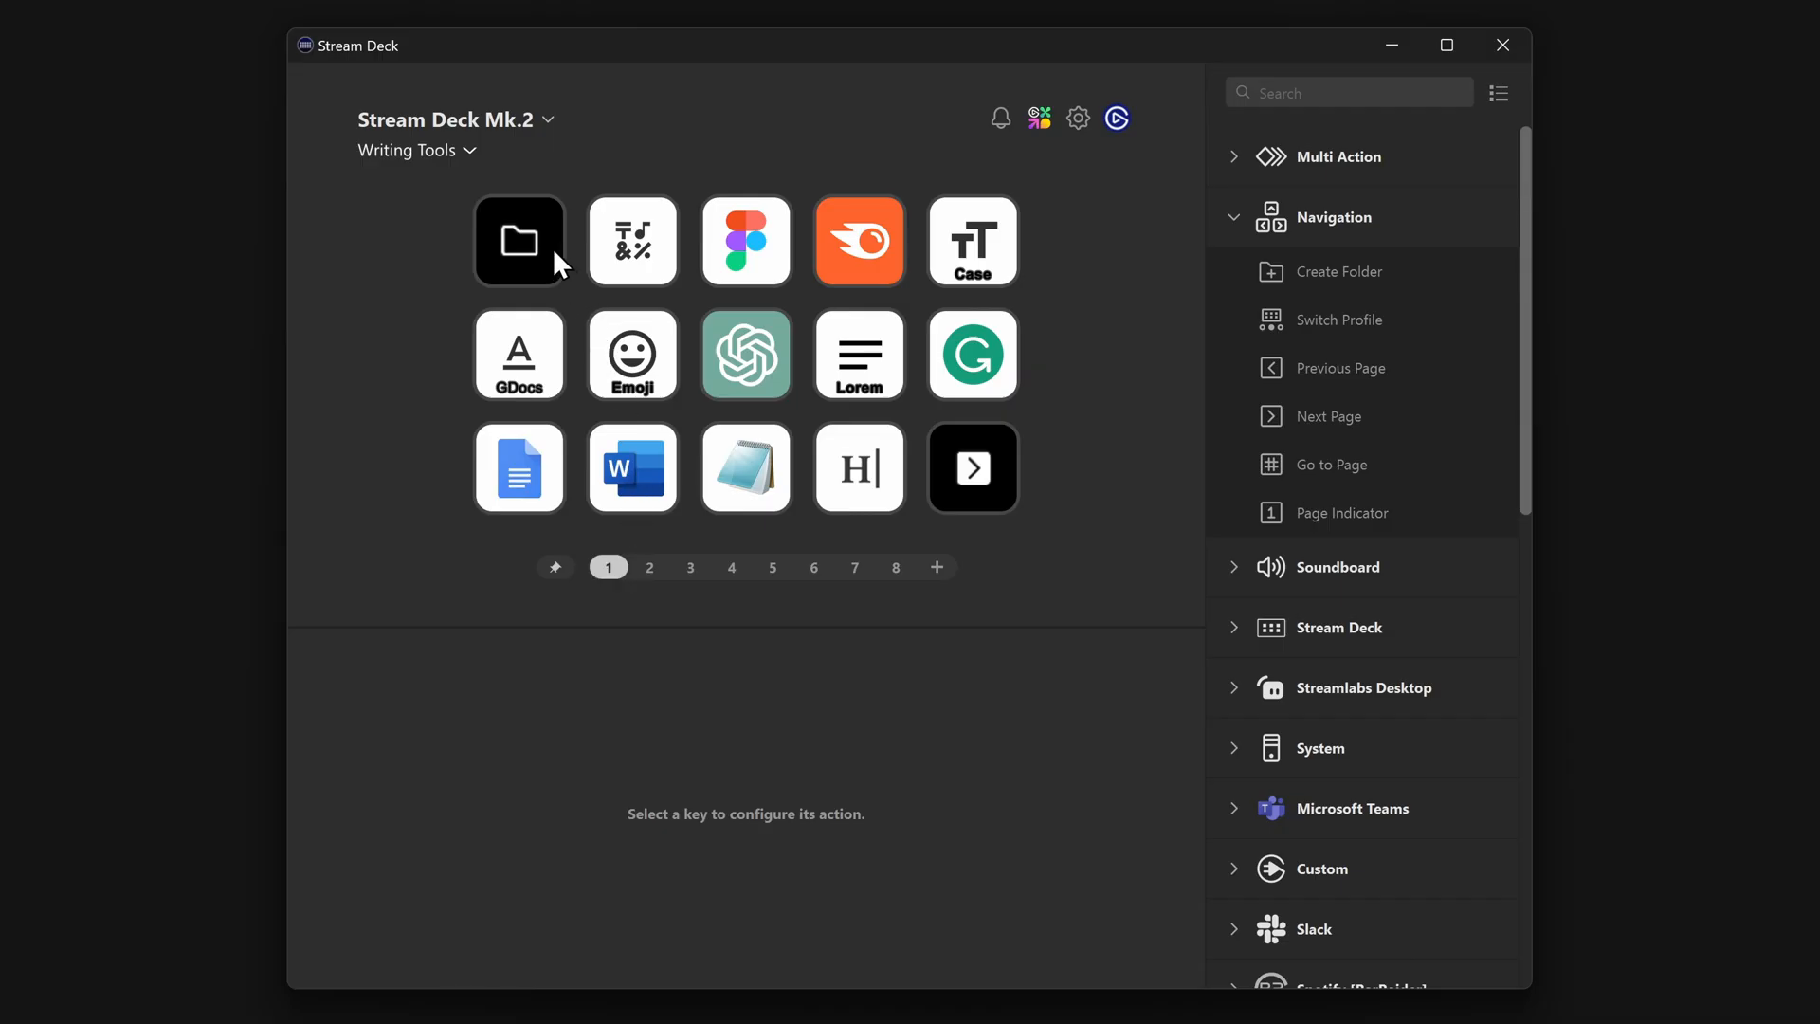
left_click(519, 240)
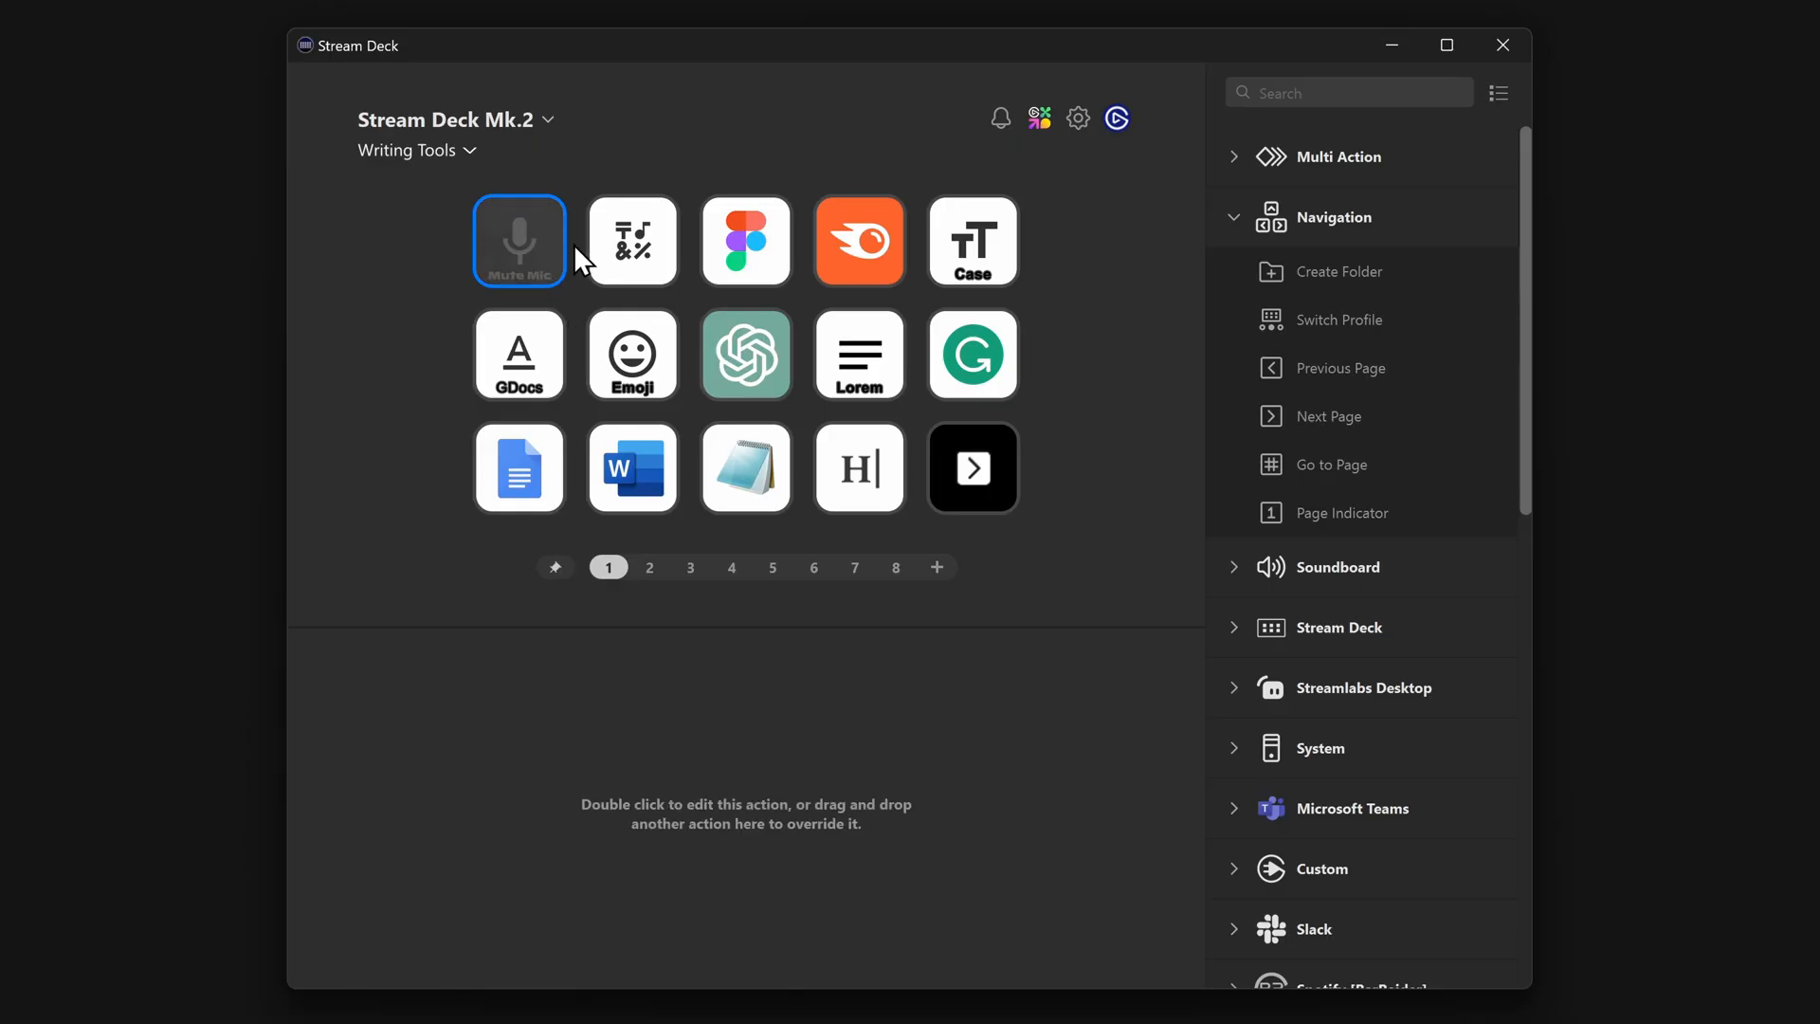
mouse_move(569, 186)
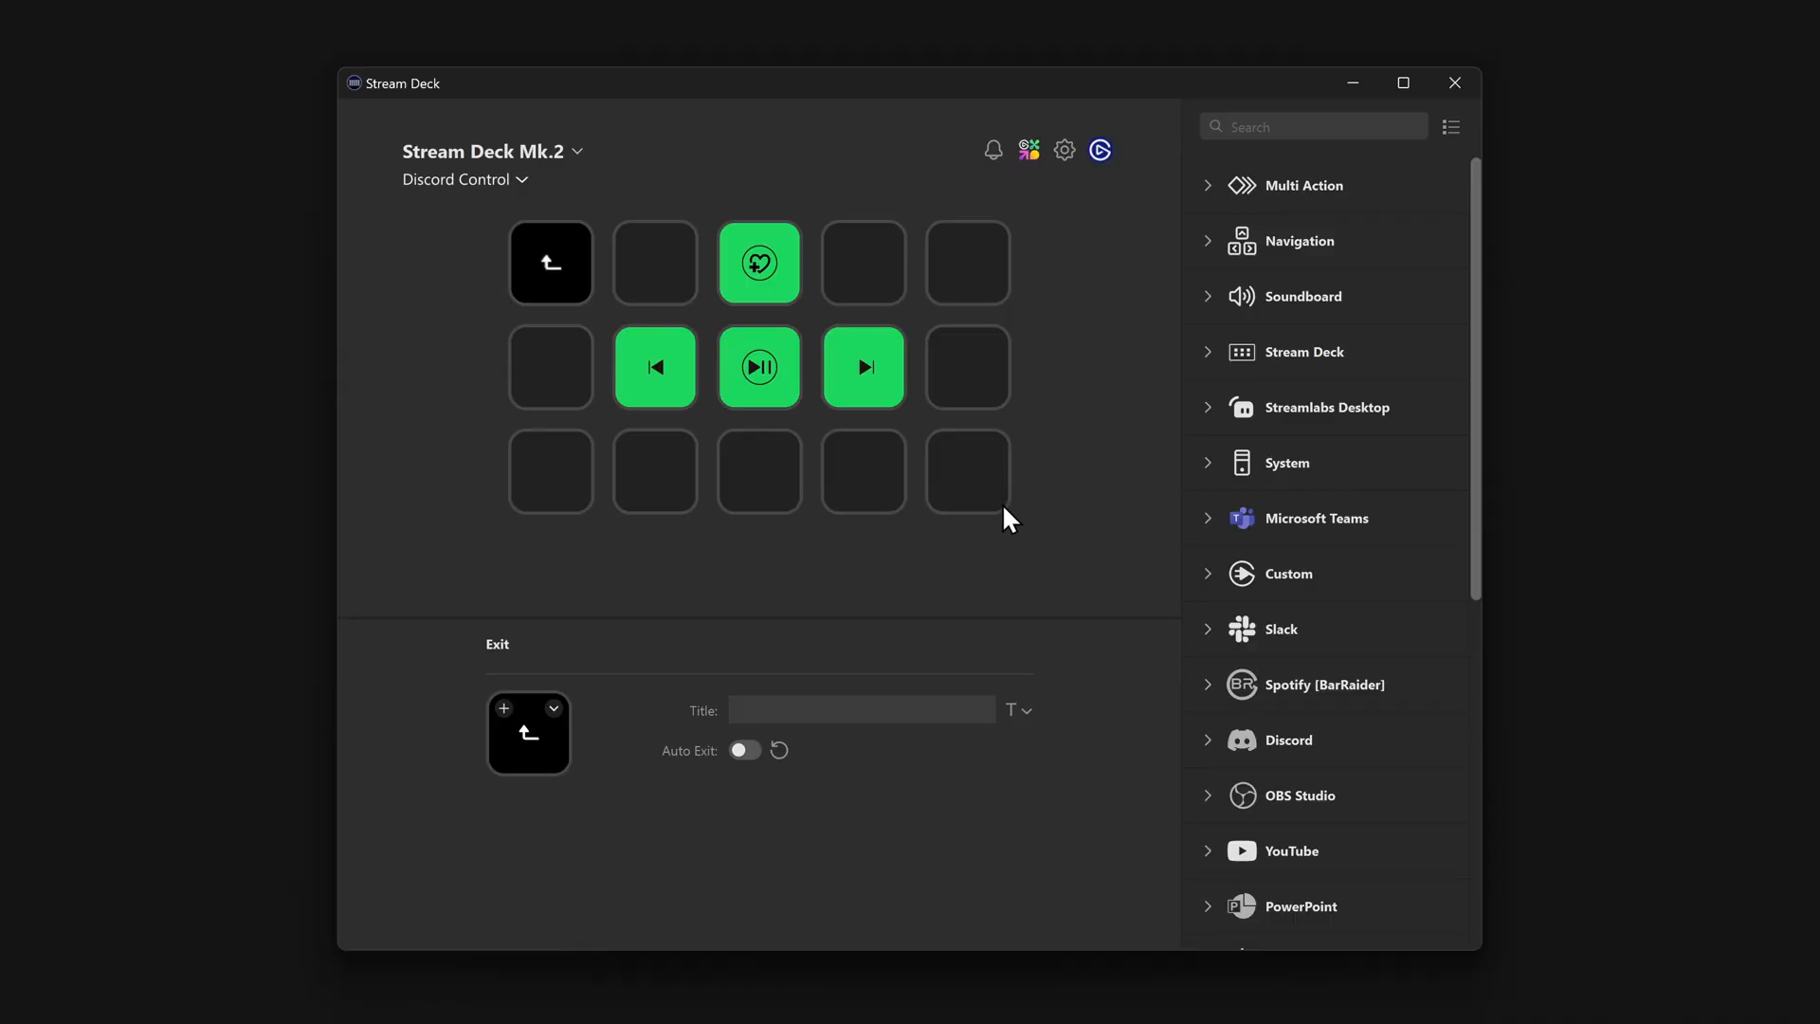
mouse_move(865, 302)
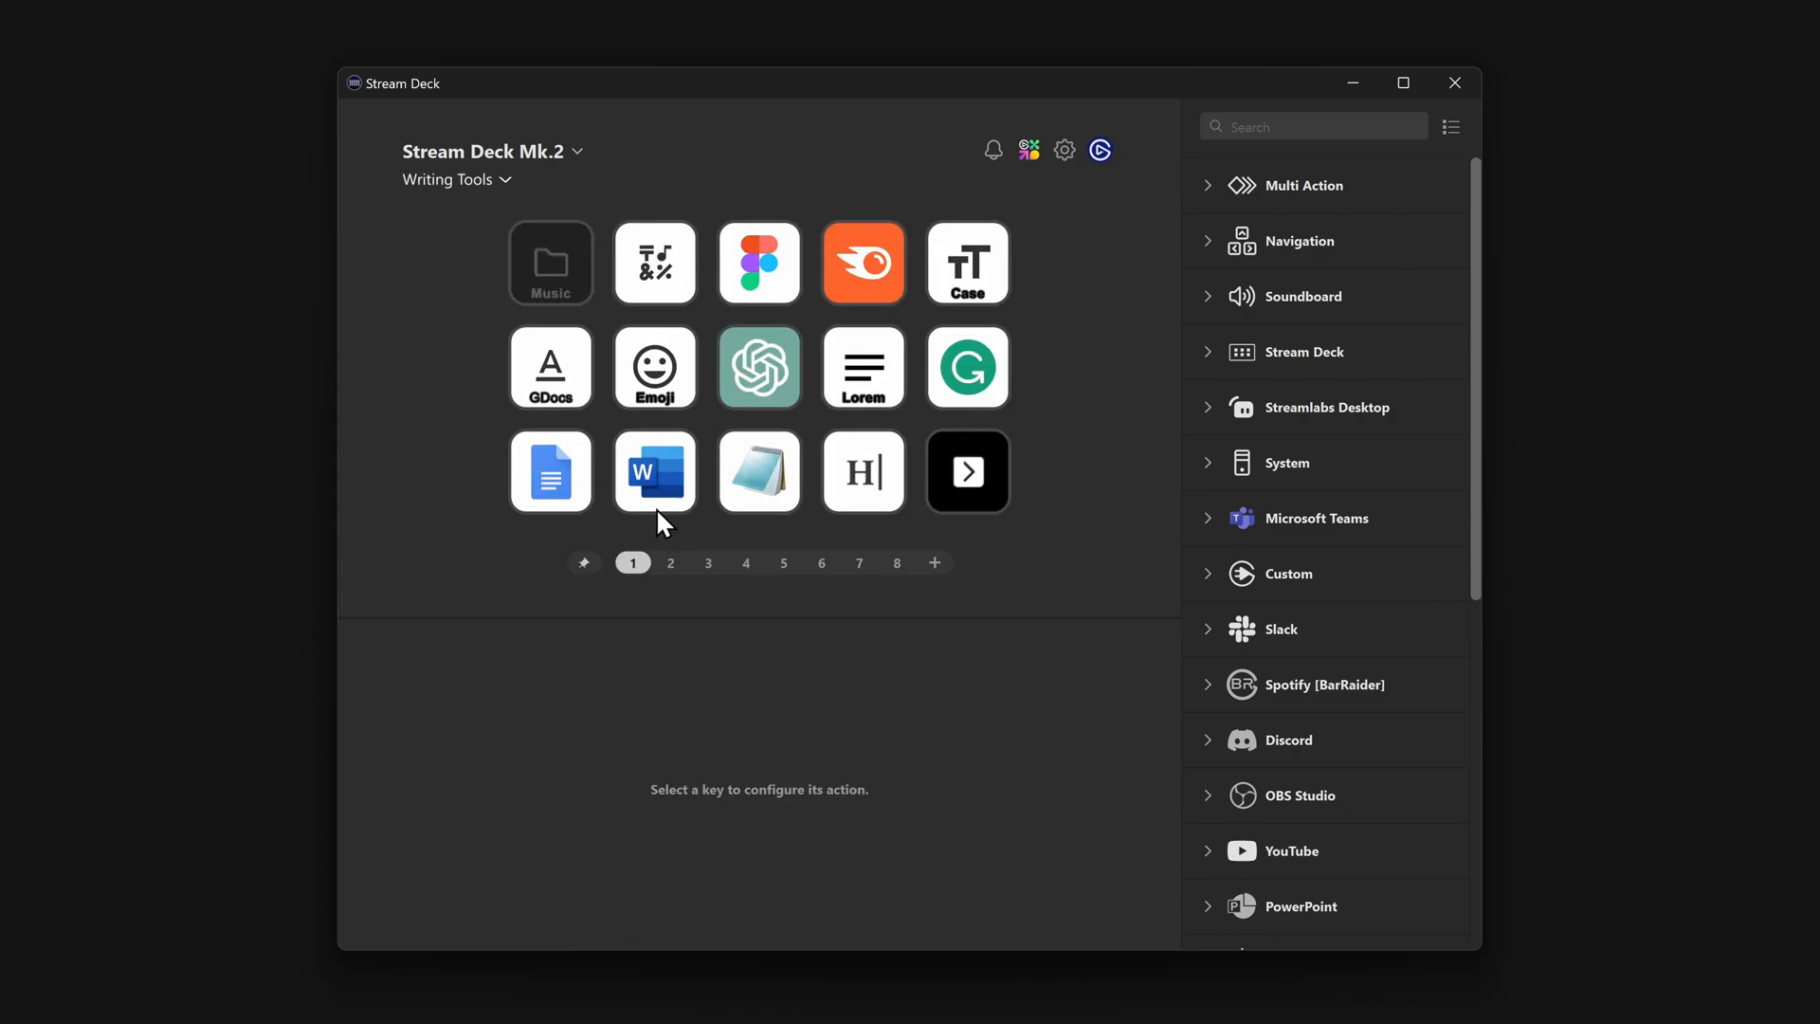
- Confirm the pinned Music folder key also shows on page 2 of Writing Tools
left_click(670, 563)
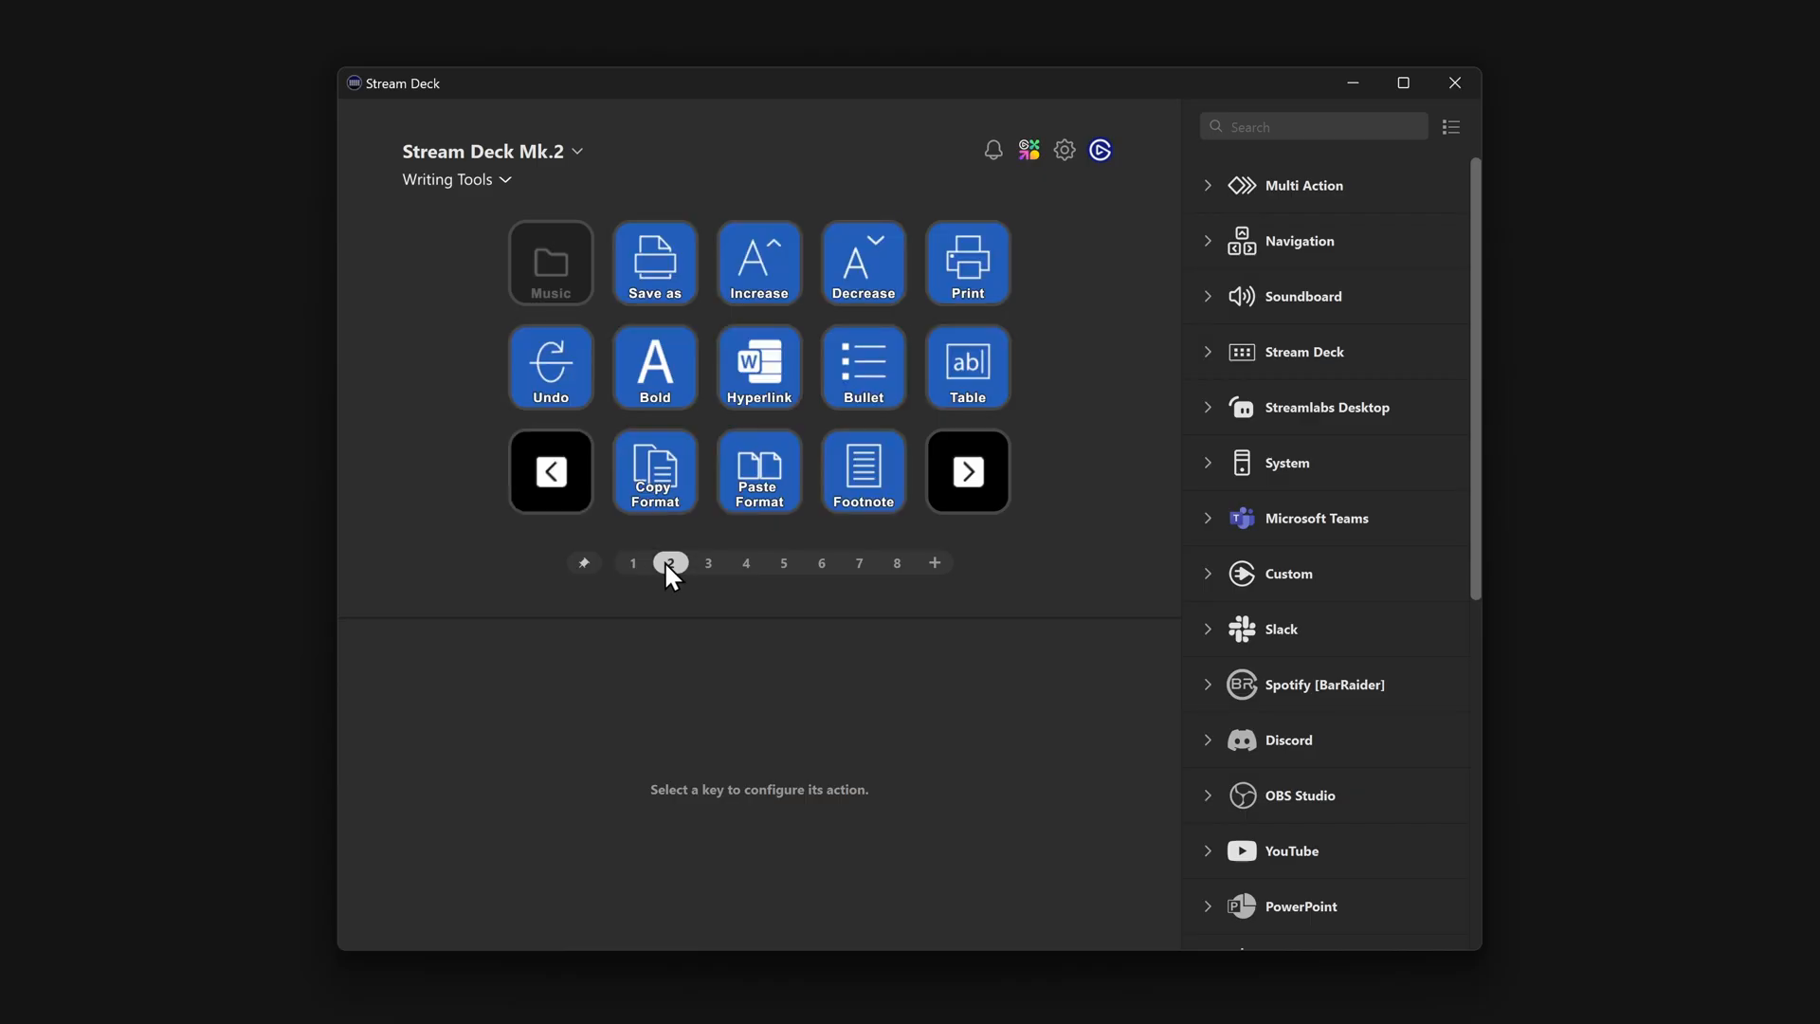